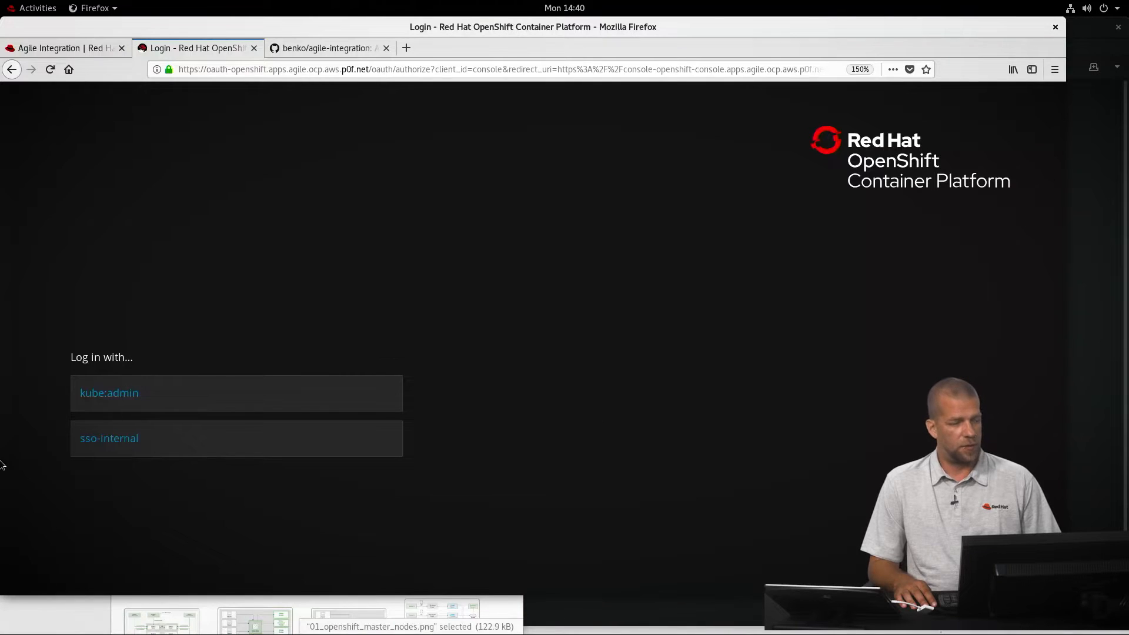
mouse_move(334, 496)
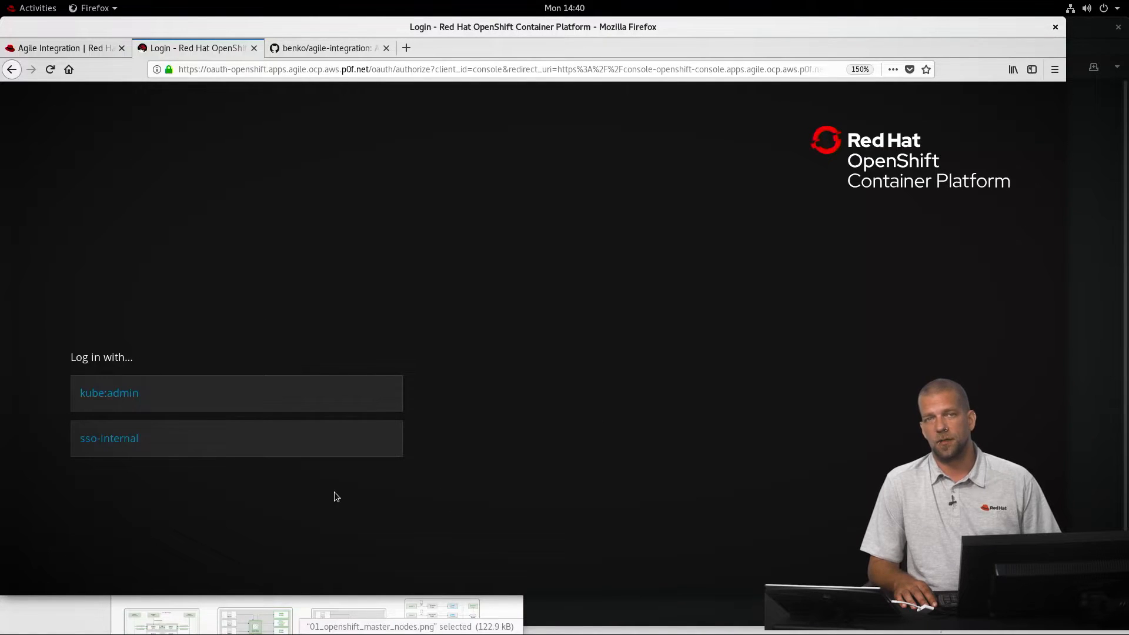
mouse_move(343, 263)
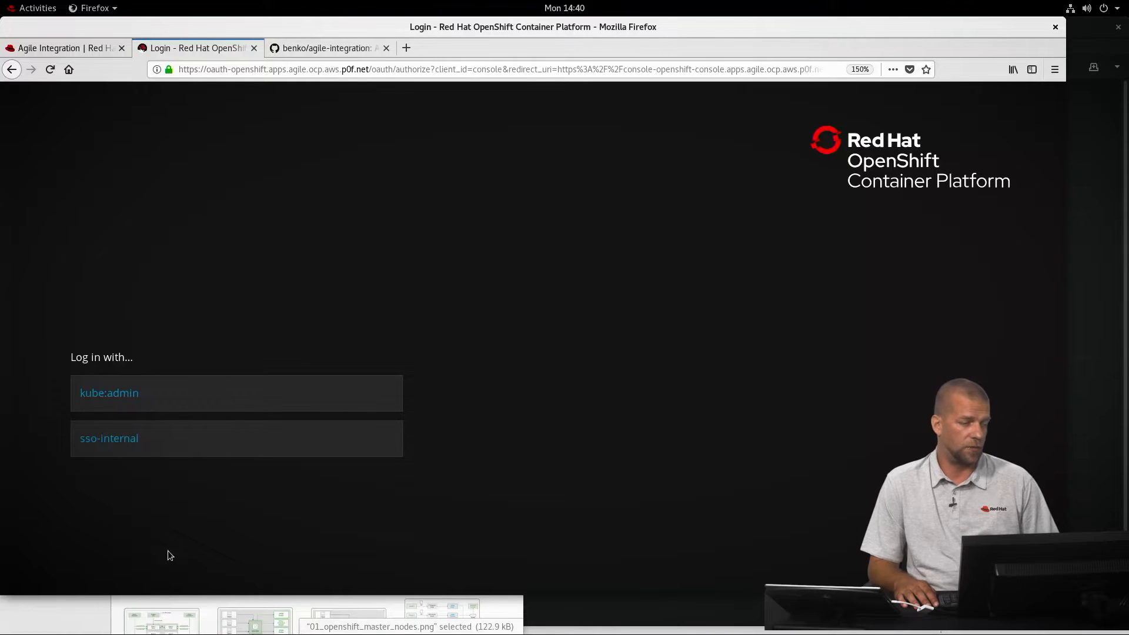
mouse_move(114, 441)
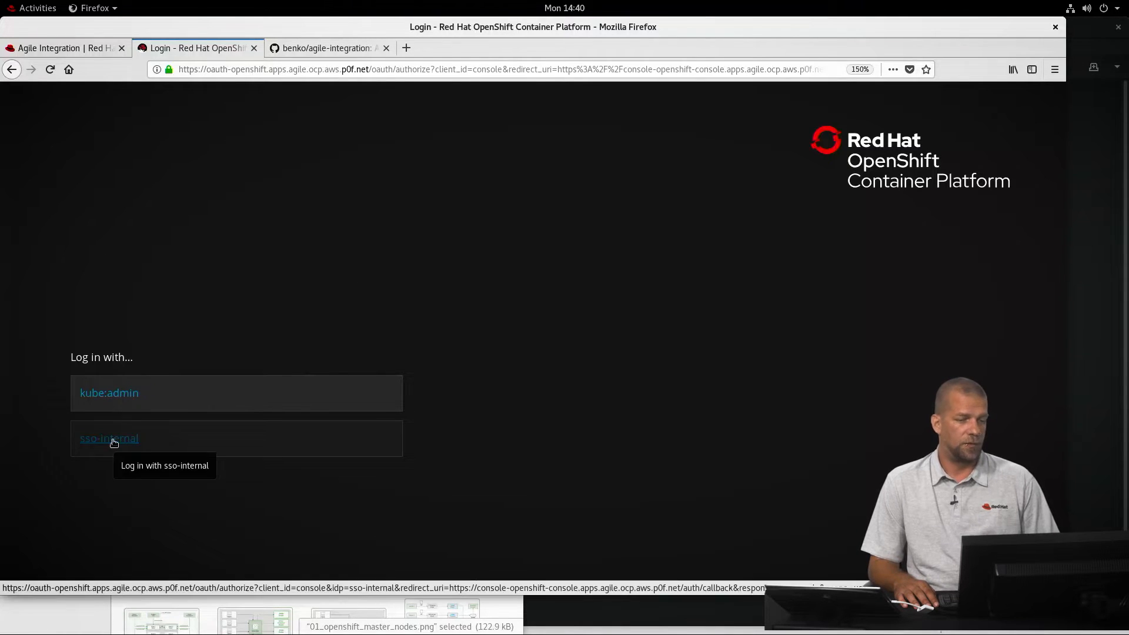
Sign in with the sso-internal provider using username and password, retrying after the timeout error
click(108, 437)
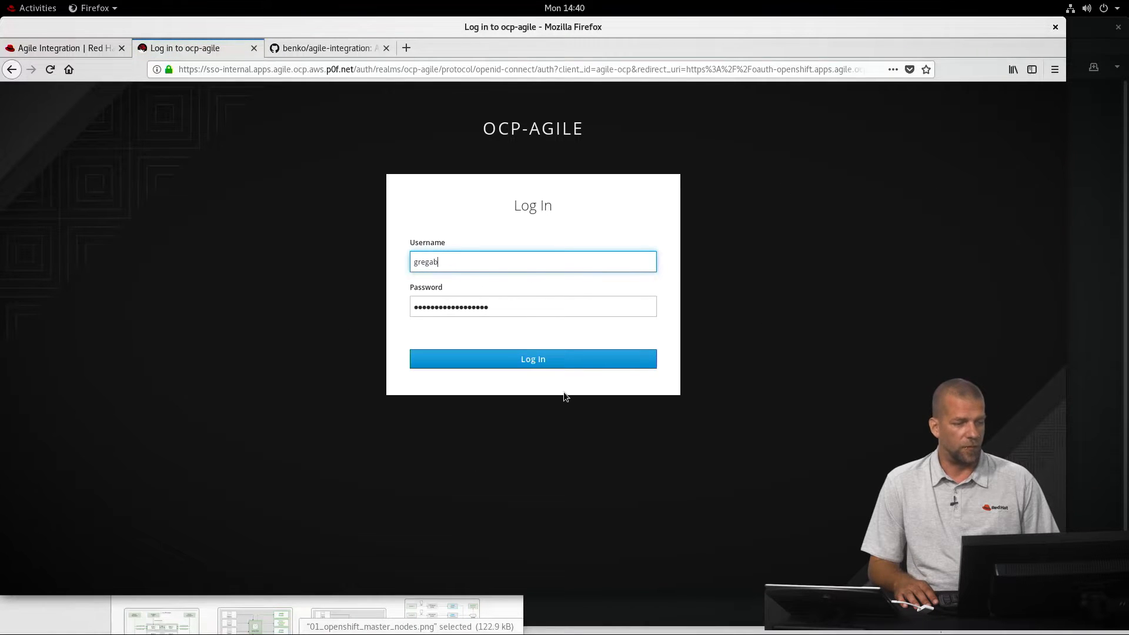
click(533, 358)
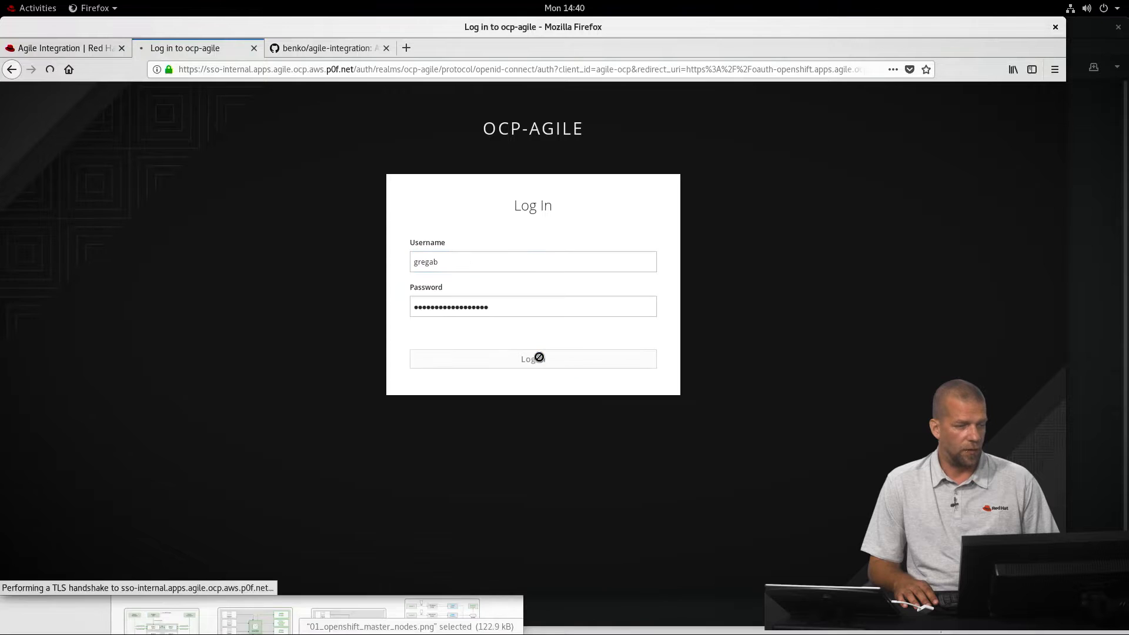
click(533, 358)
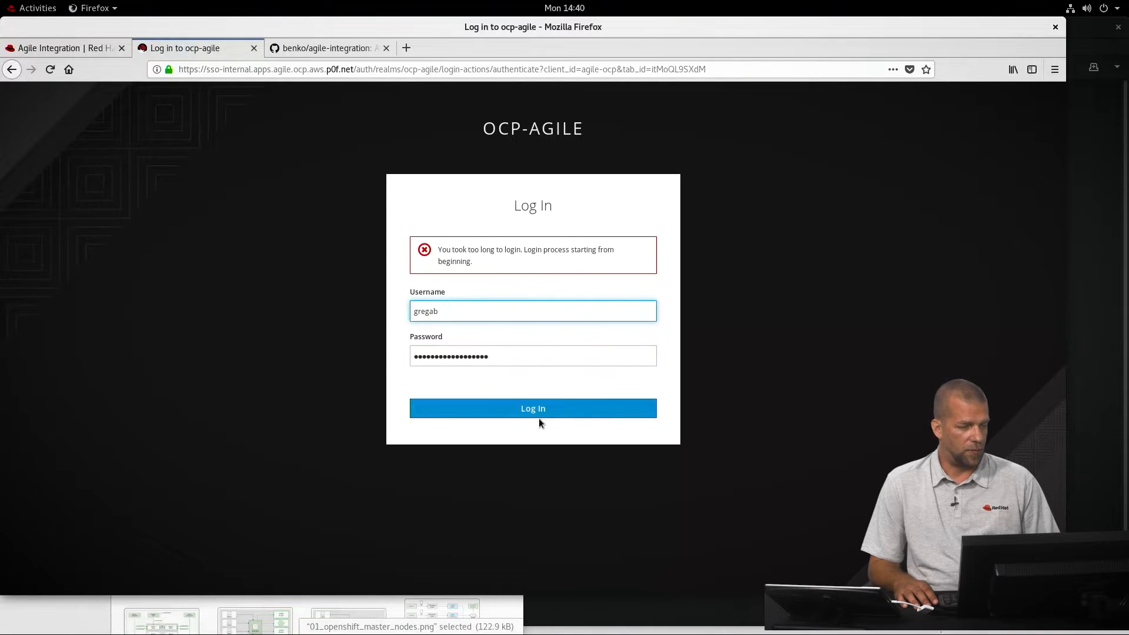
click(532, 408)
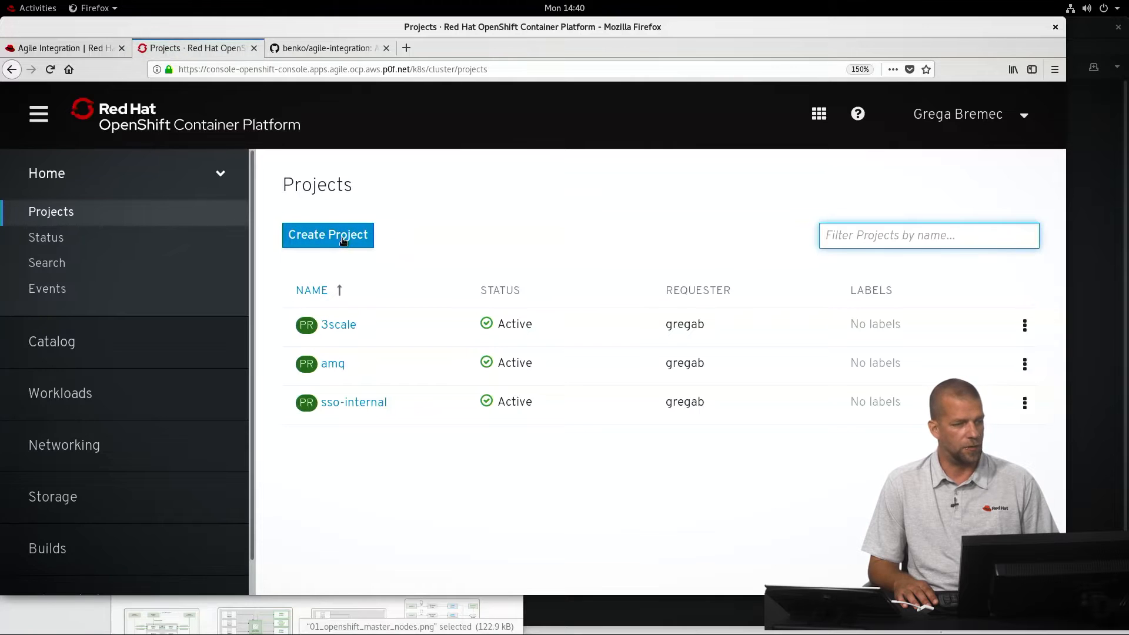
Create a new project named 'world' and view its empty status overview
click(327, 235)
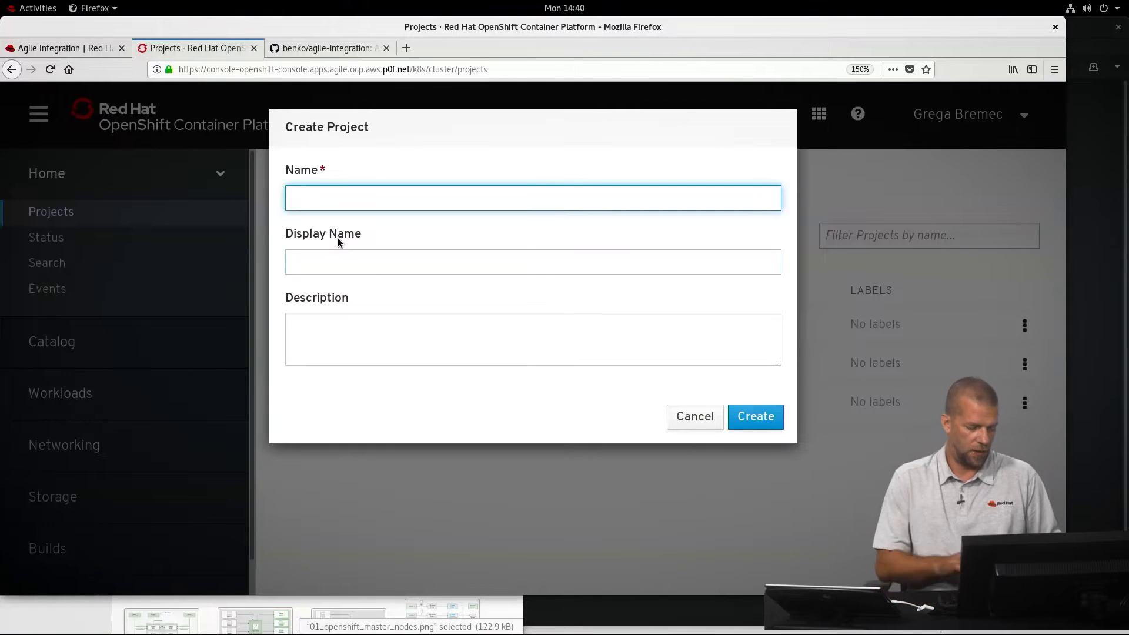
text(world)
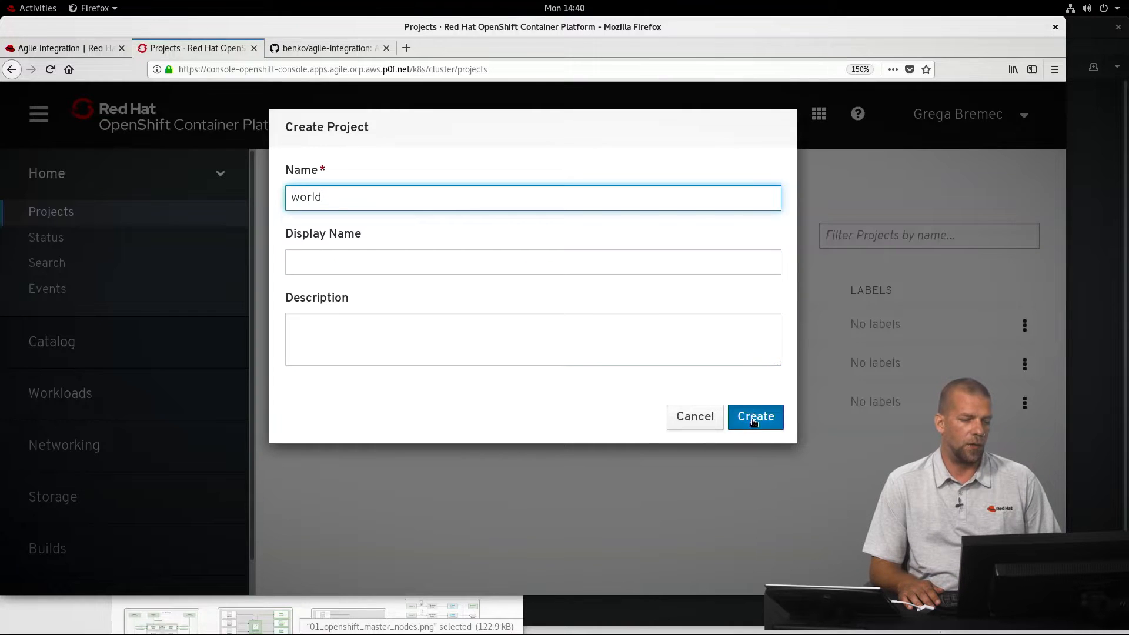
click(755, 416)
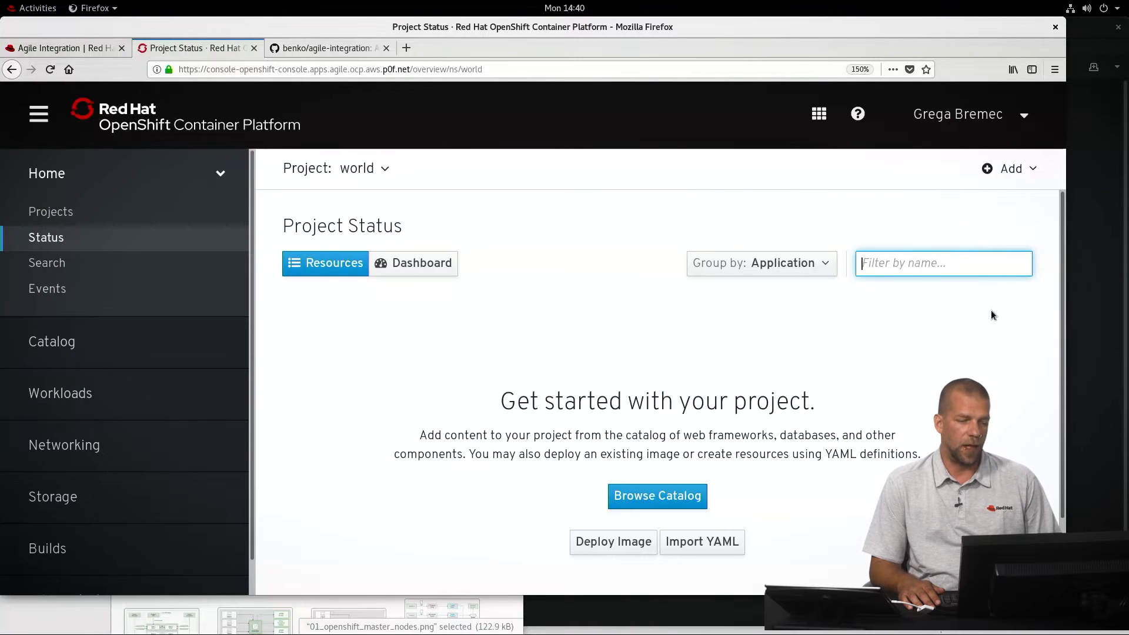
scroll(down, 3)
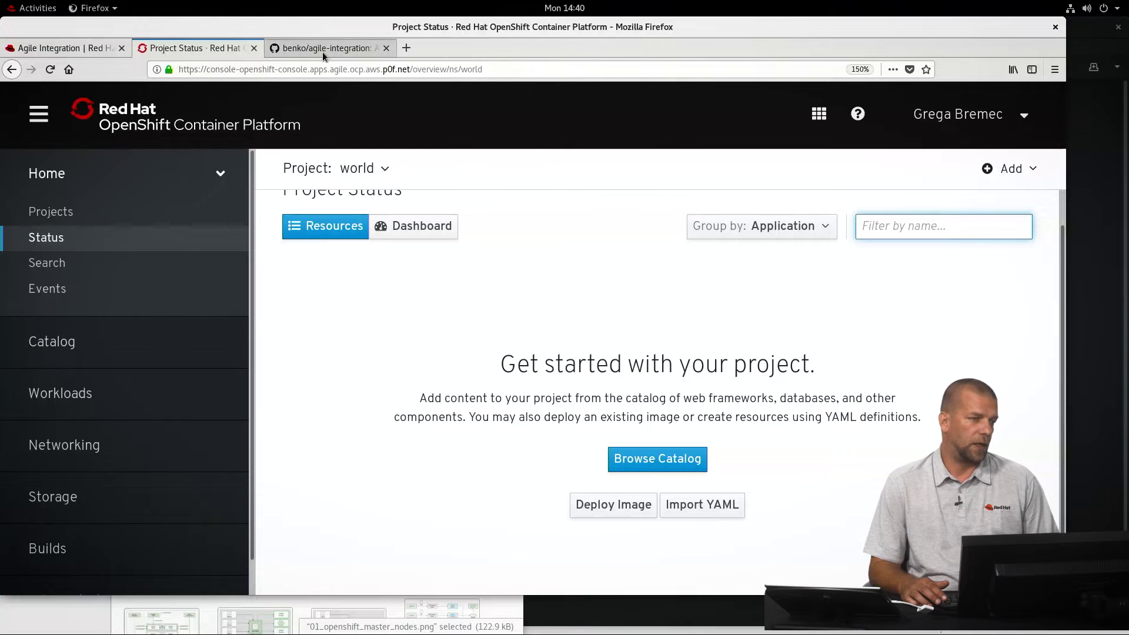
Browse to the php folder of the agile-integration GitHub repository
click(323, 47)
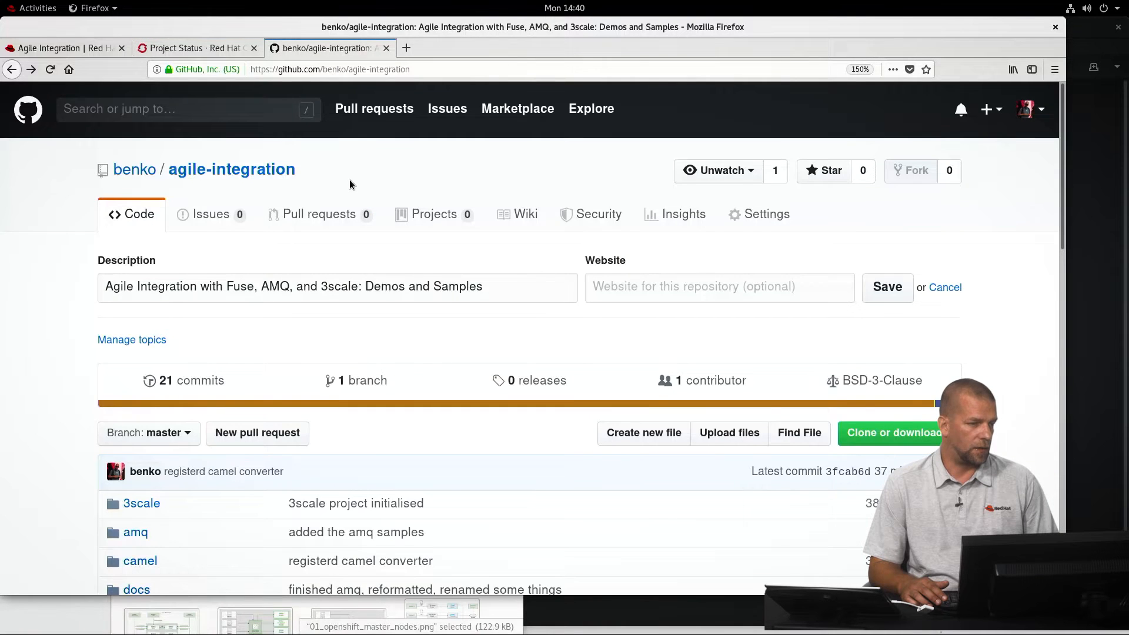
scroll(down, 3)
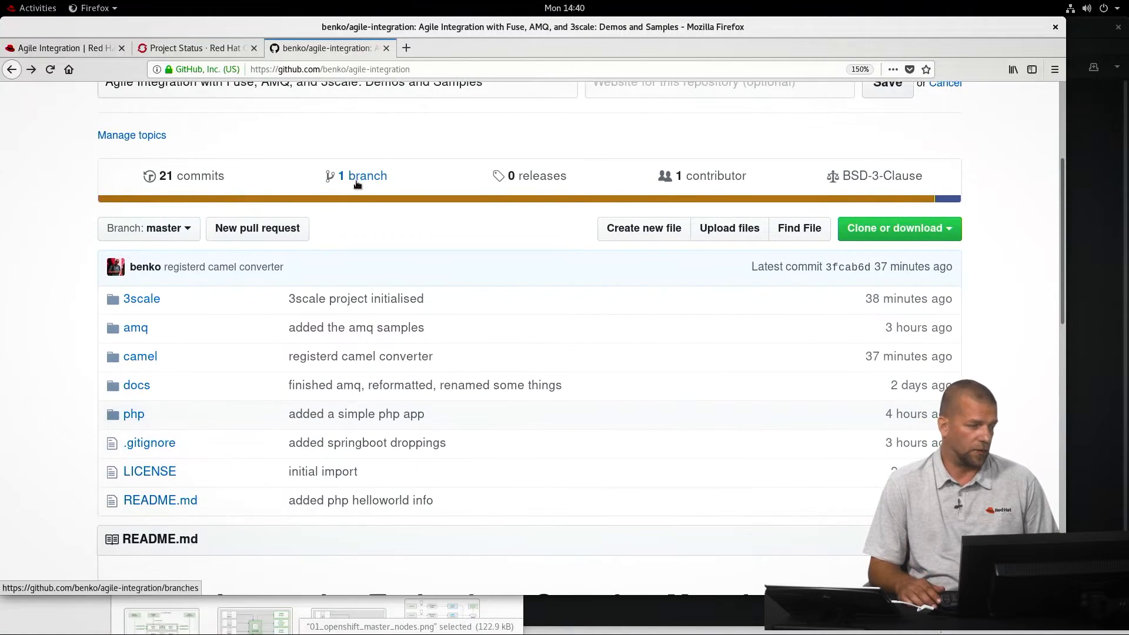
scroll(down, 3)
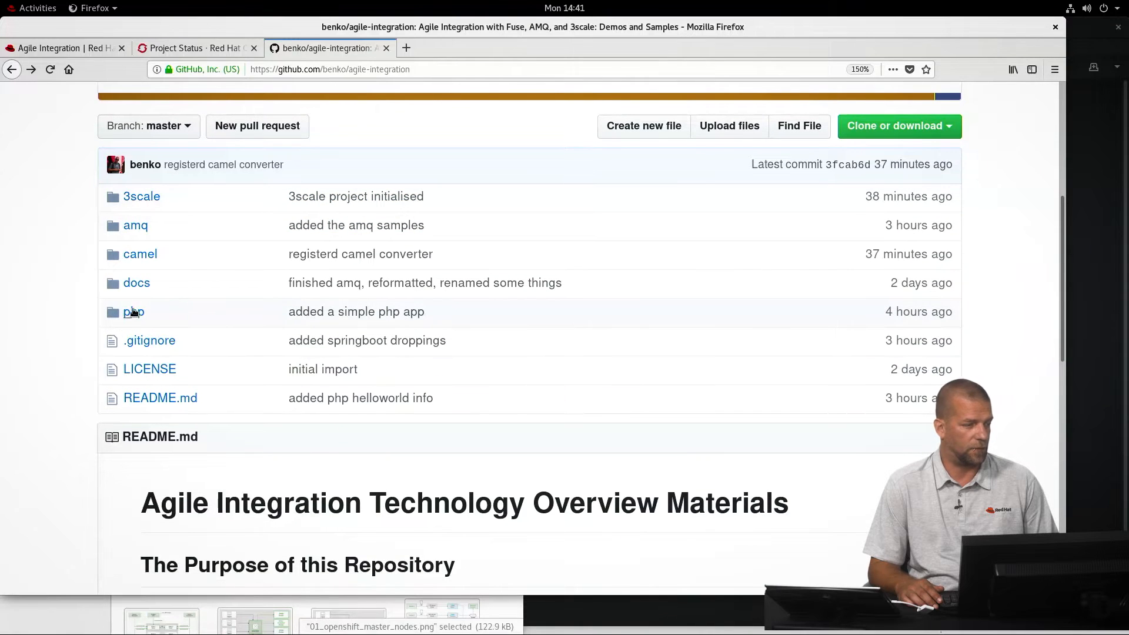
click(134, 311)
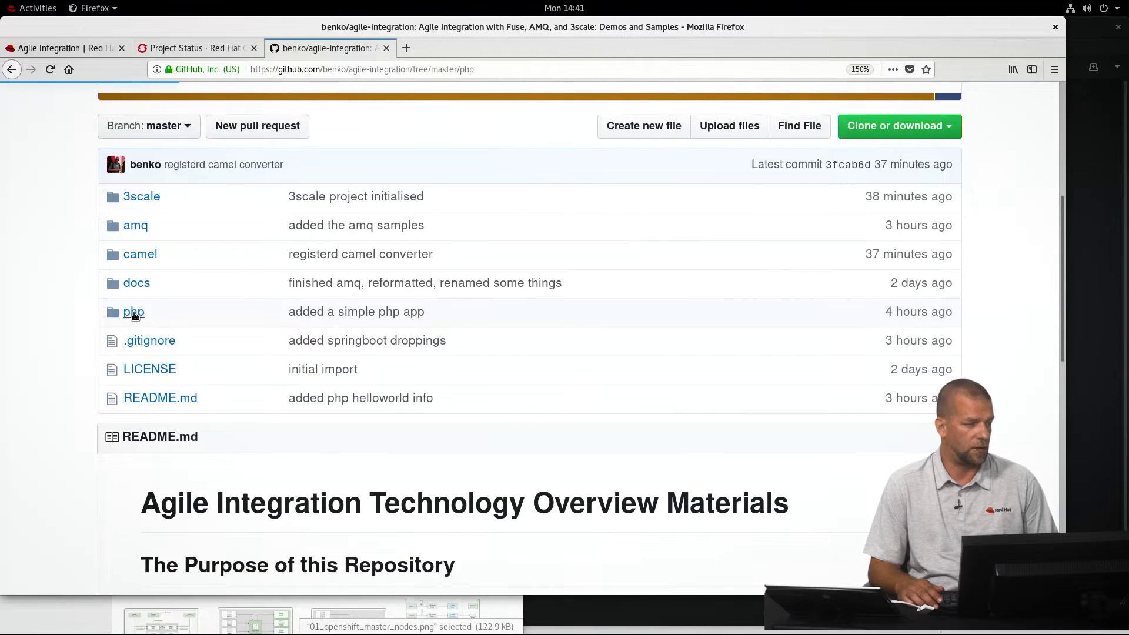
click(134, 312)
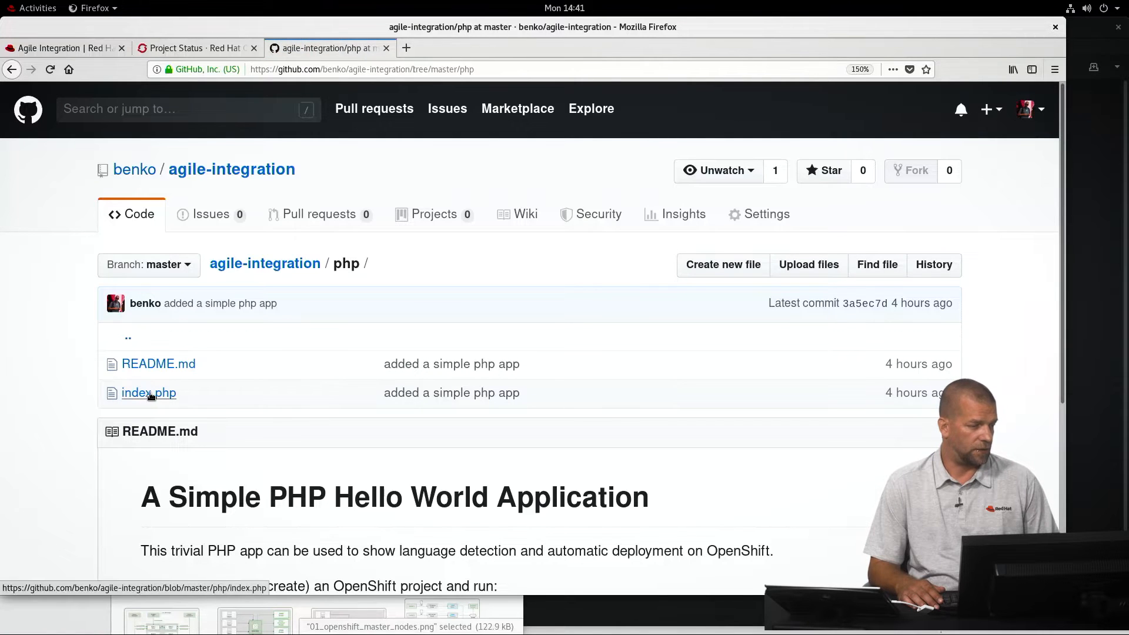
View index.php and highlight the Hello, world print line in the source
click(148, 393)
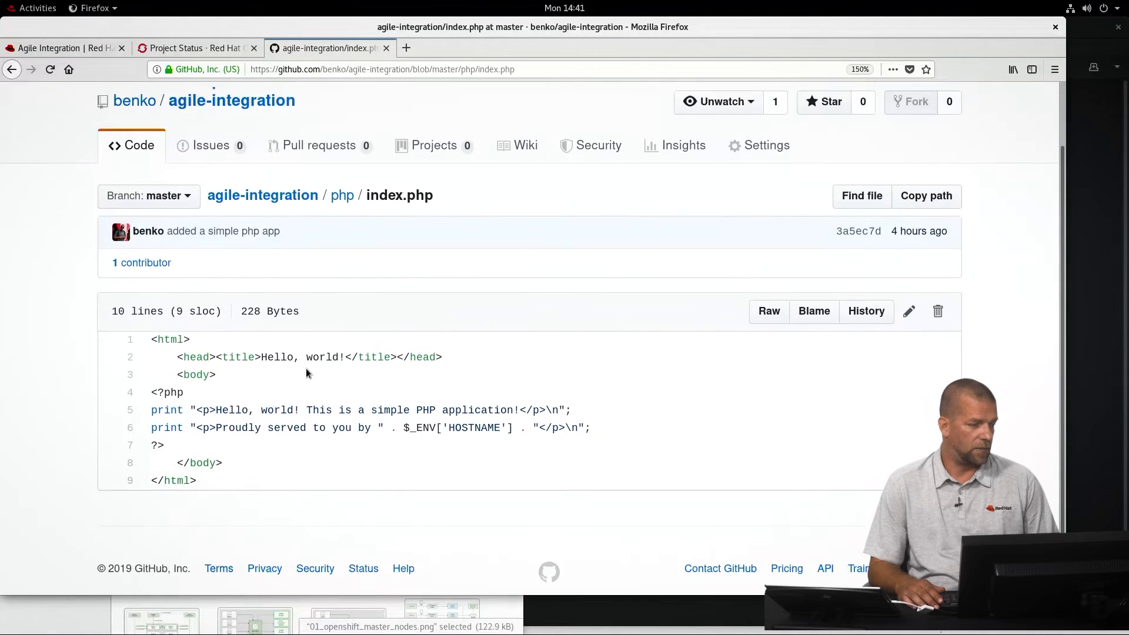
scroll(down, 3)
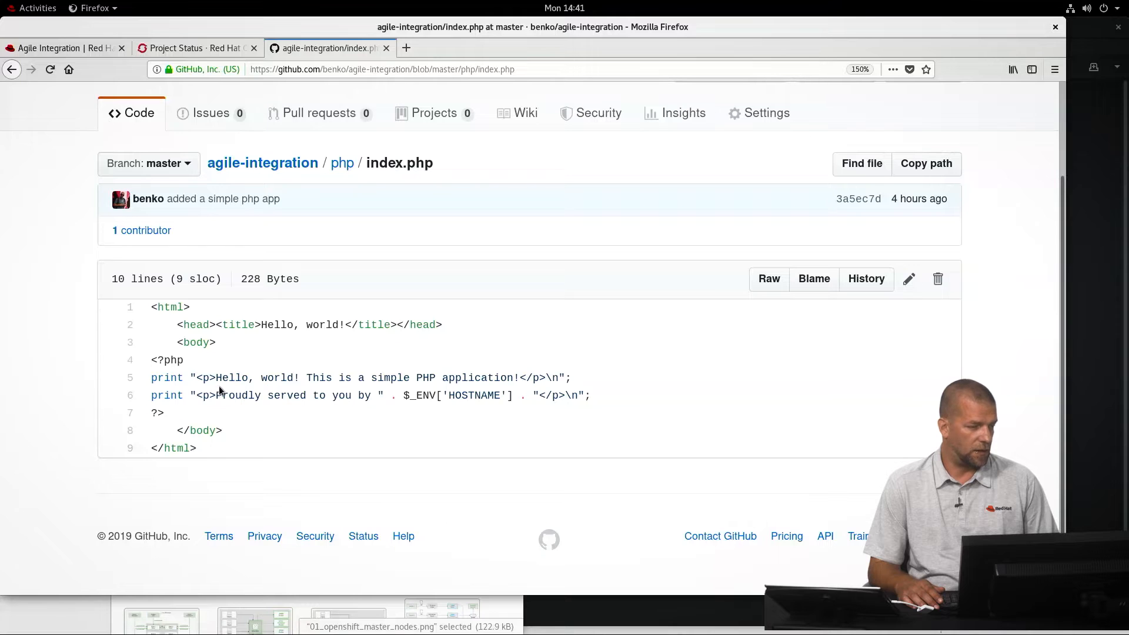
drag(212, 378, 526, 378)
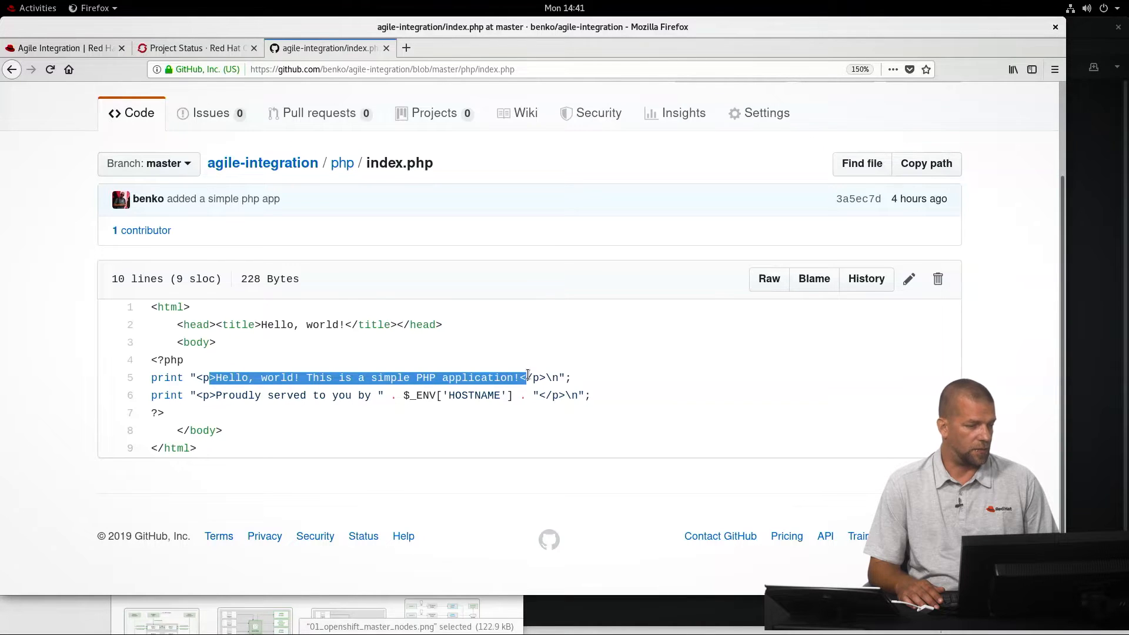
click(211, 395)
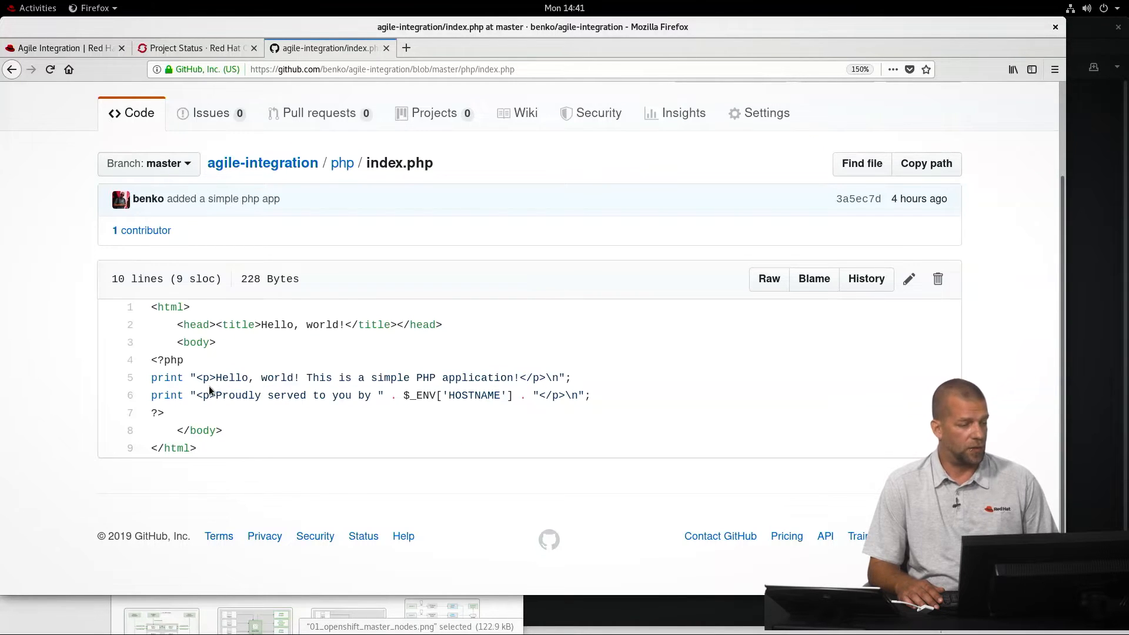
drag(211, 395, 533, 395)
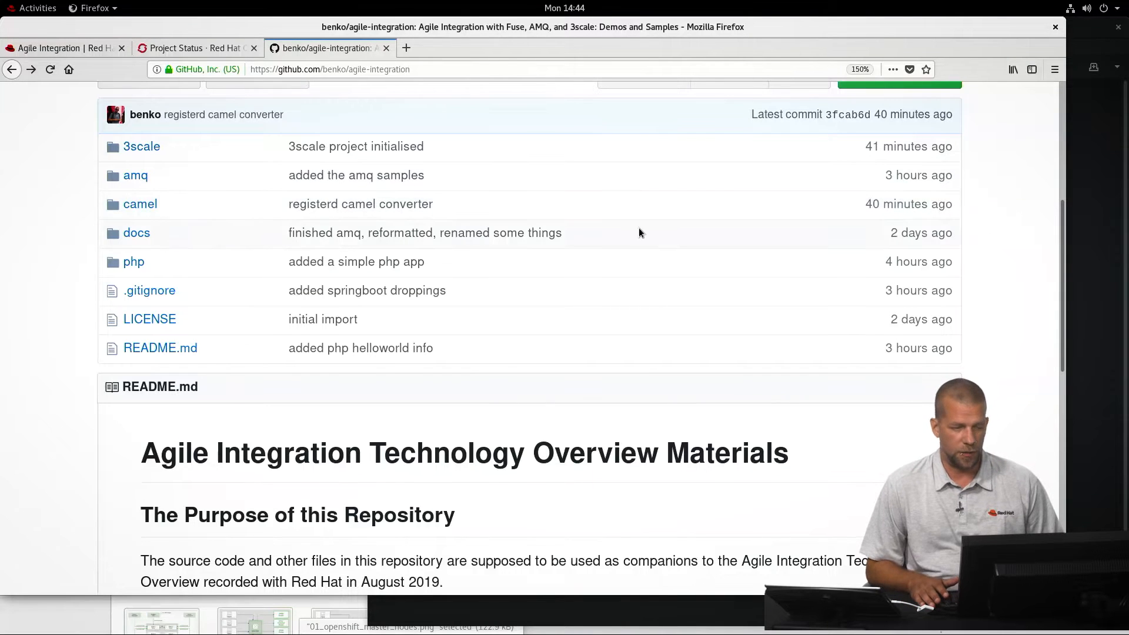
mouse_move(176, 254)
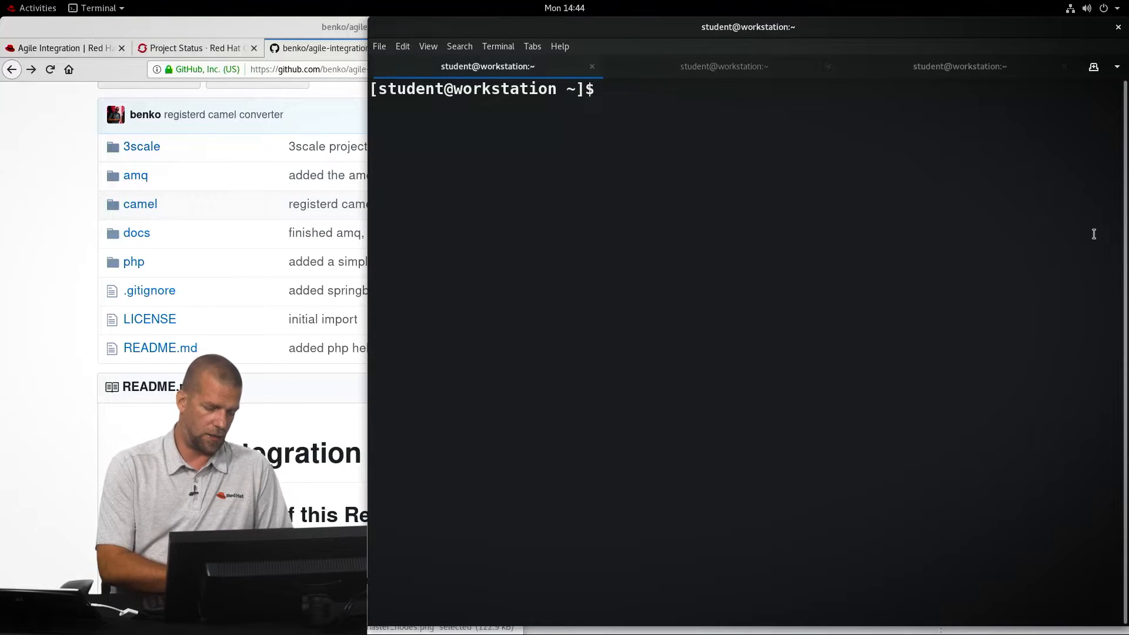
Check the current user with oc whoami and switch to project world
text(oc)
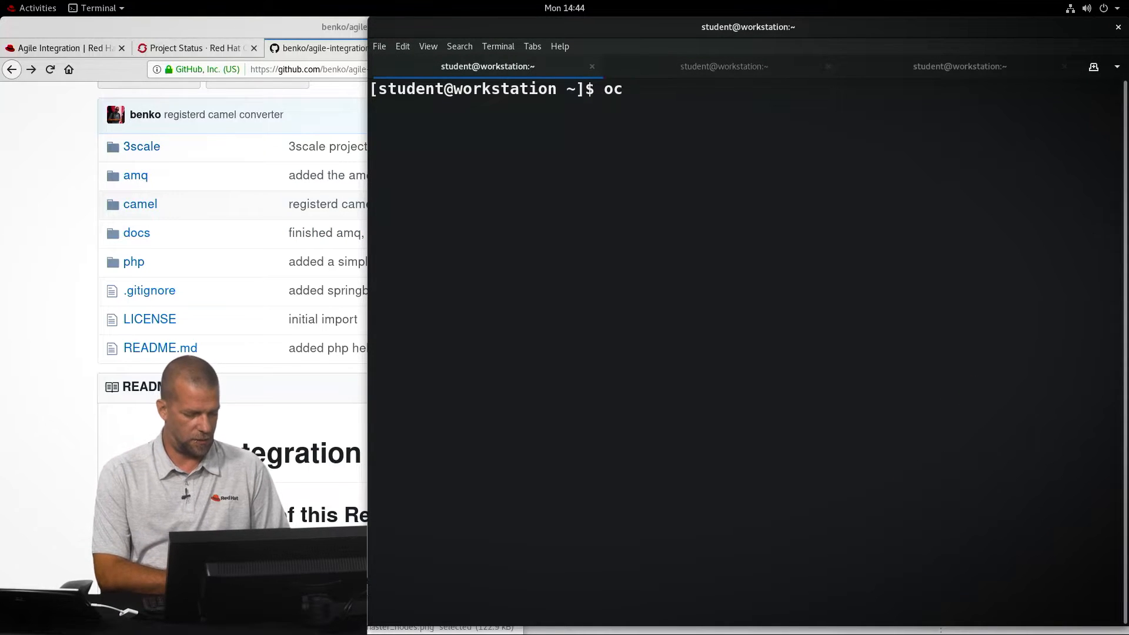
text(whoami)
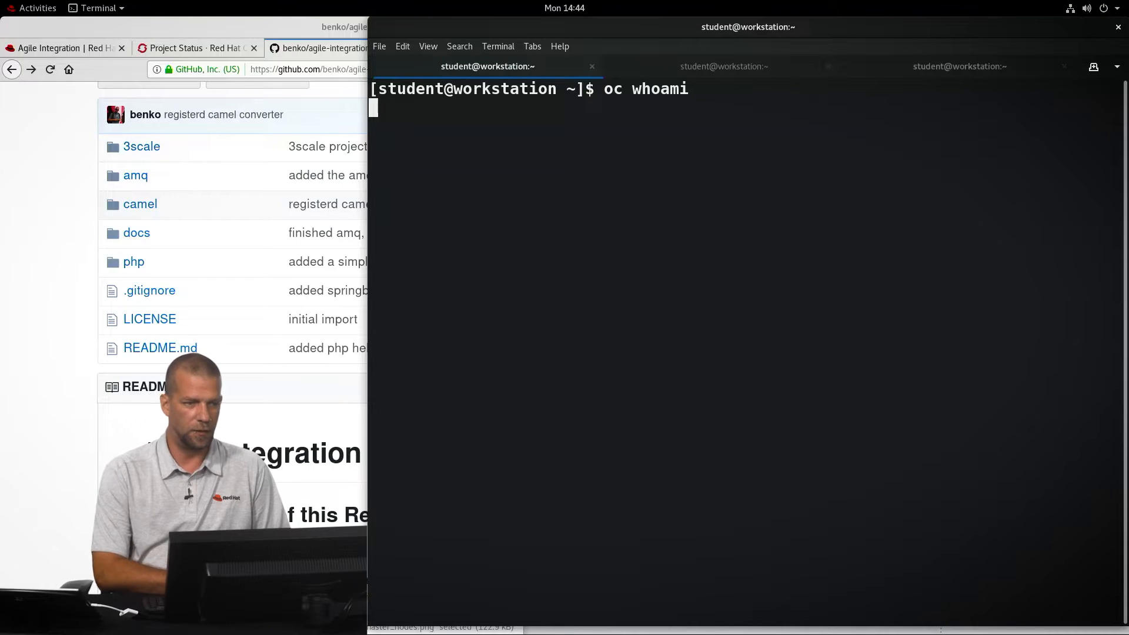
text(oc new-ap)
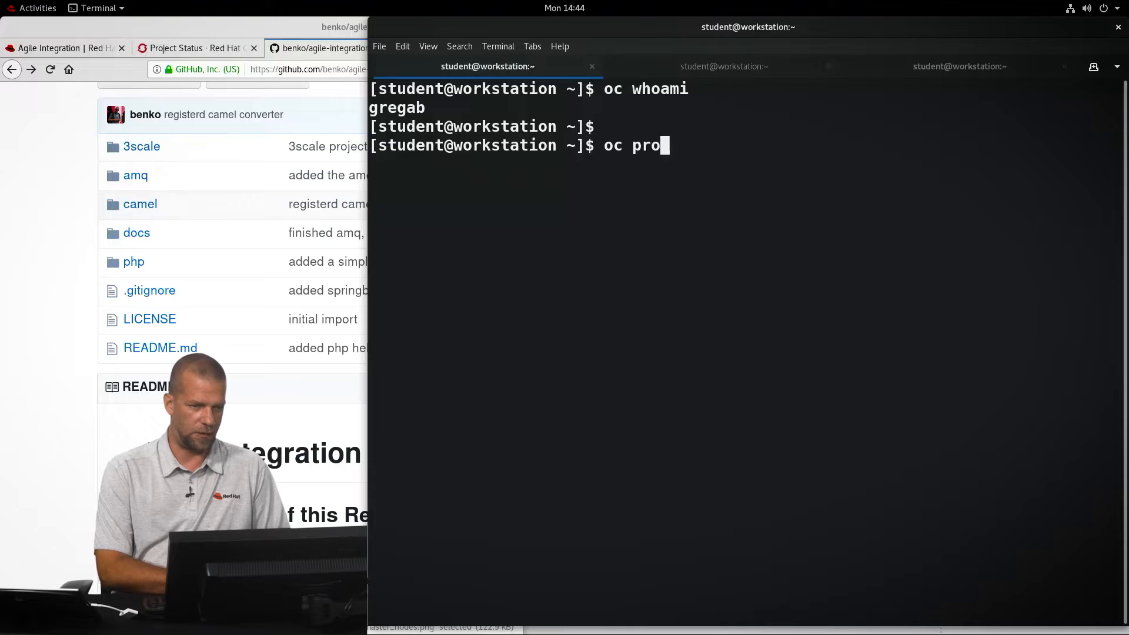
text(ject world)
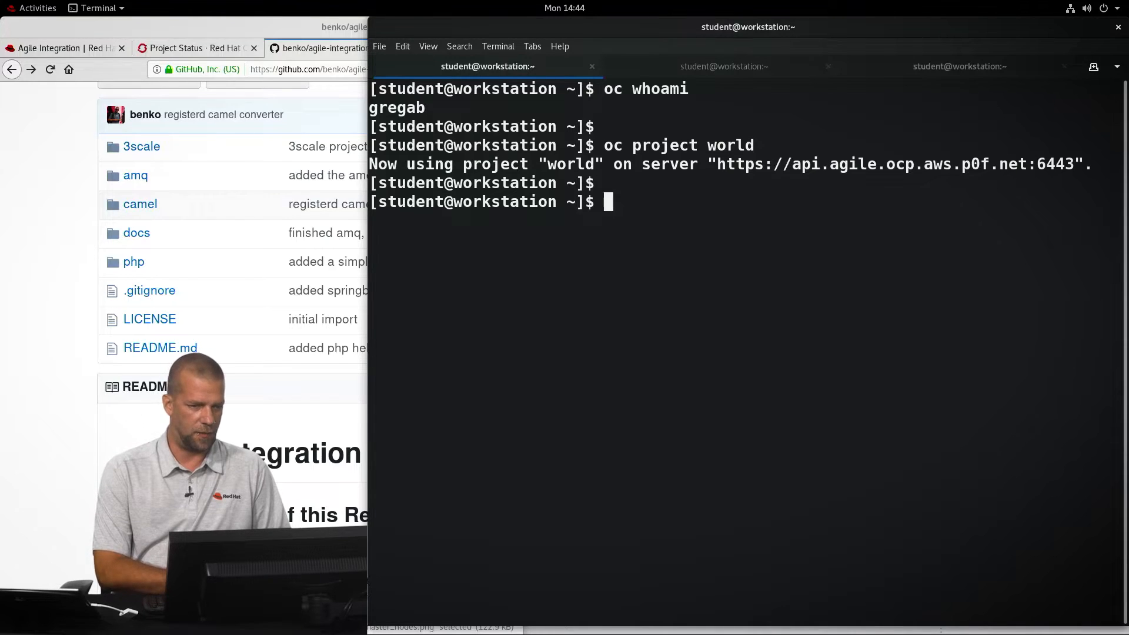
Create app 'hello' with oc new-app from the agile-integration GitHub URL, context-dir php
text(oc new-app ht)
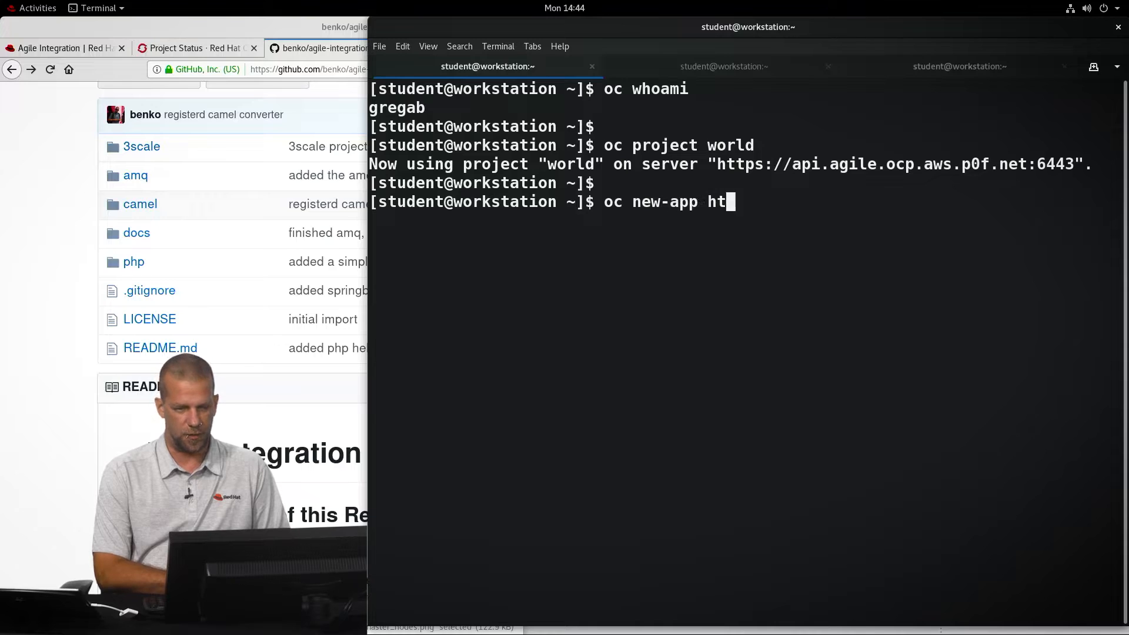
text(tp://)
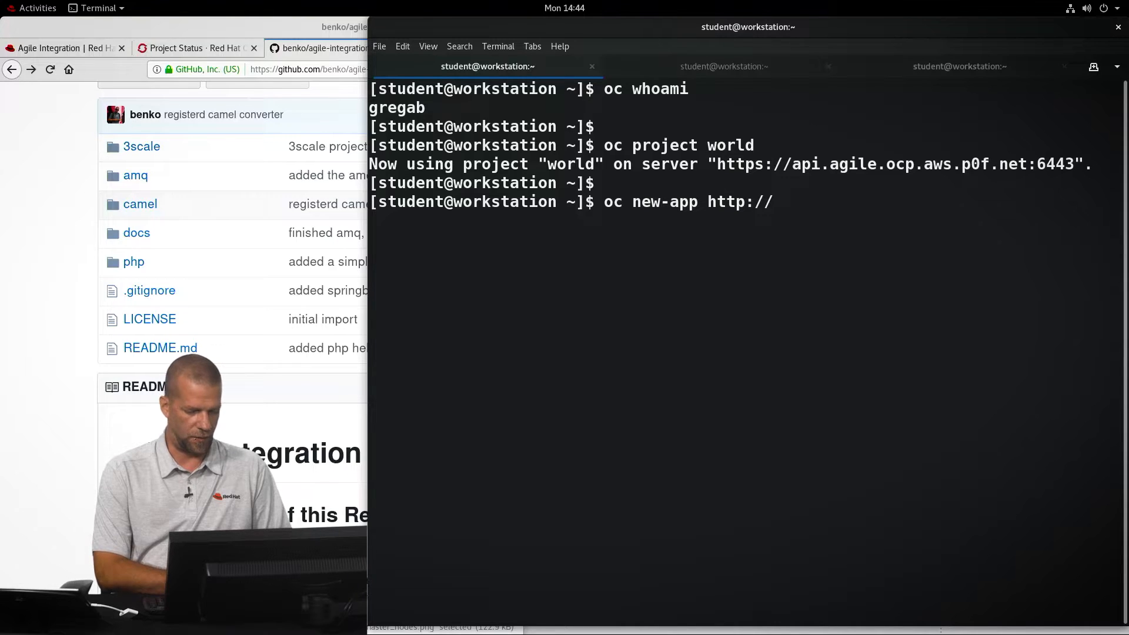
text(gi)
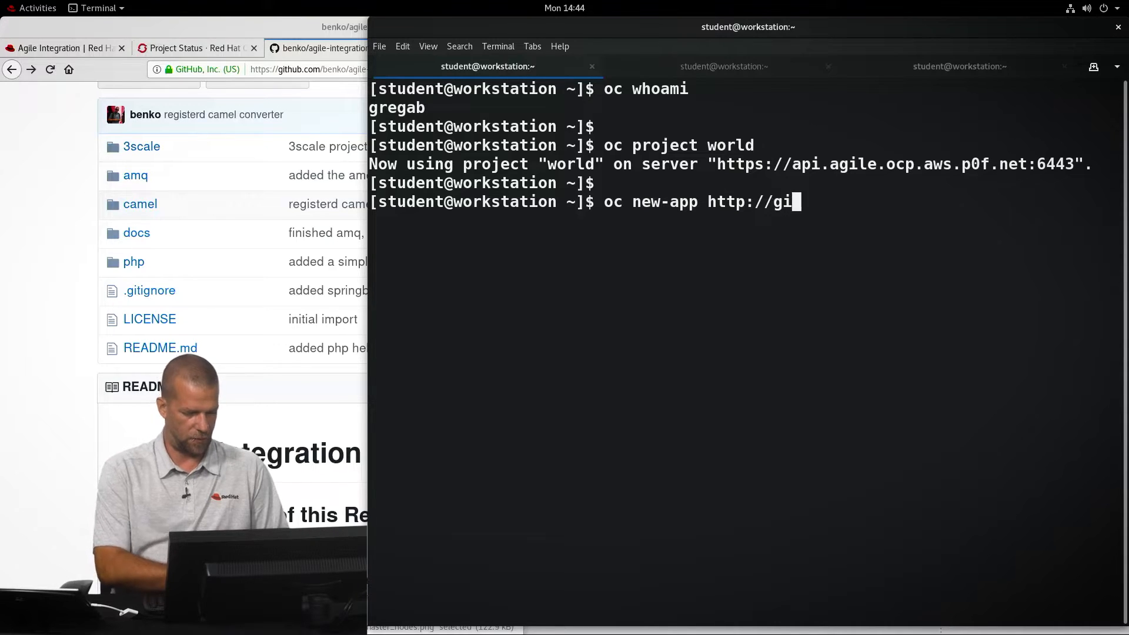
text(thub.com/be)
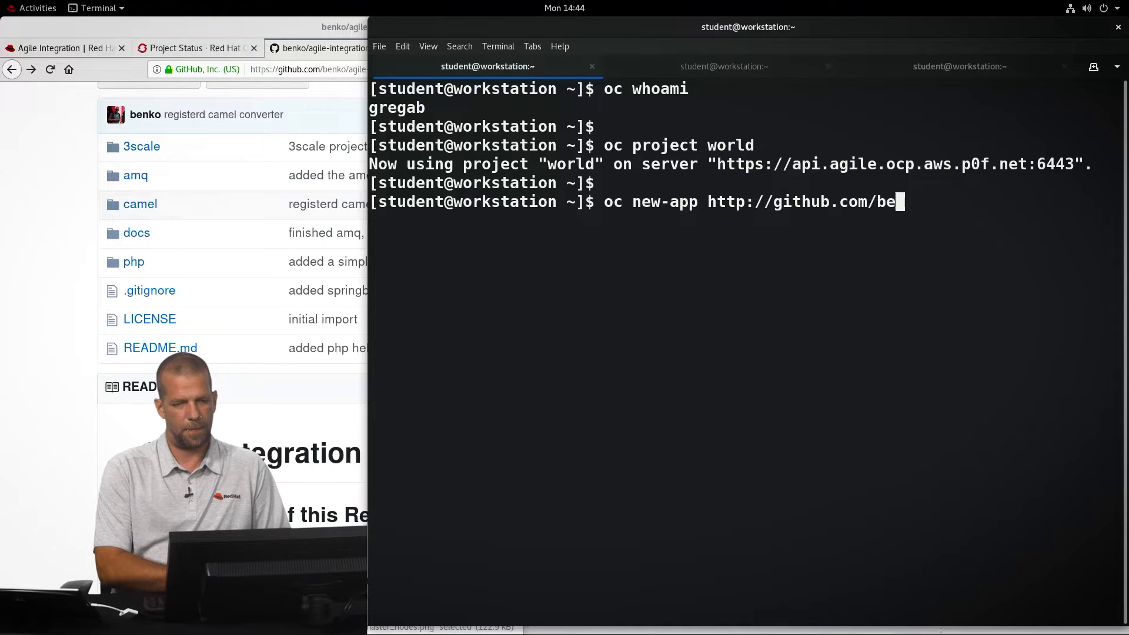
text(nko/agile-)
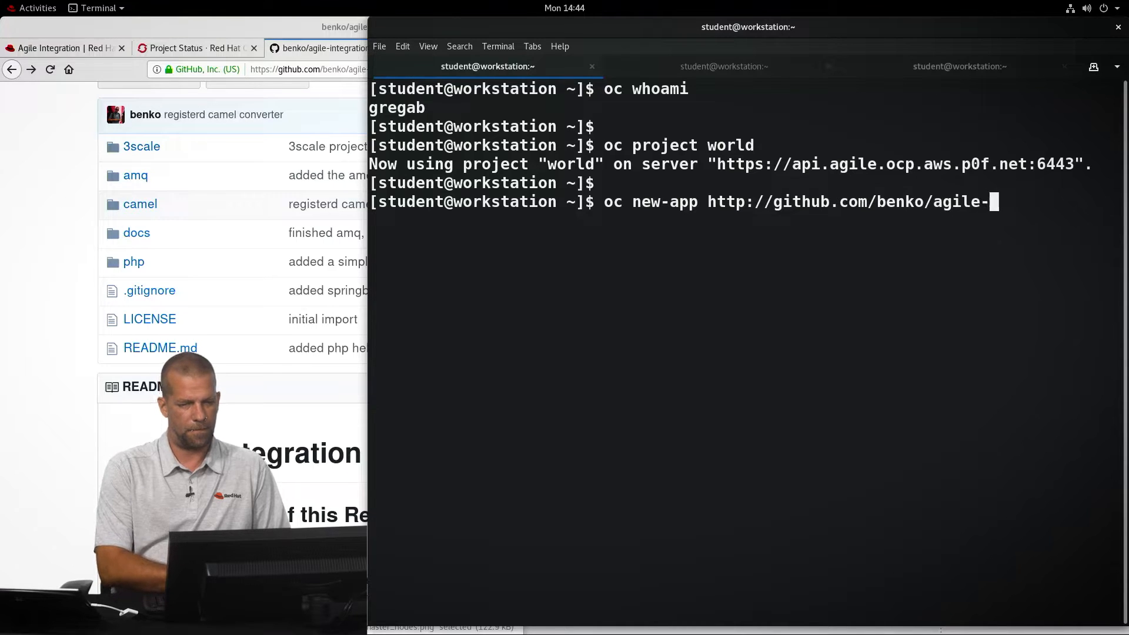
text(integration/ -)
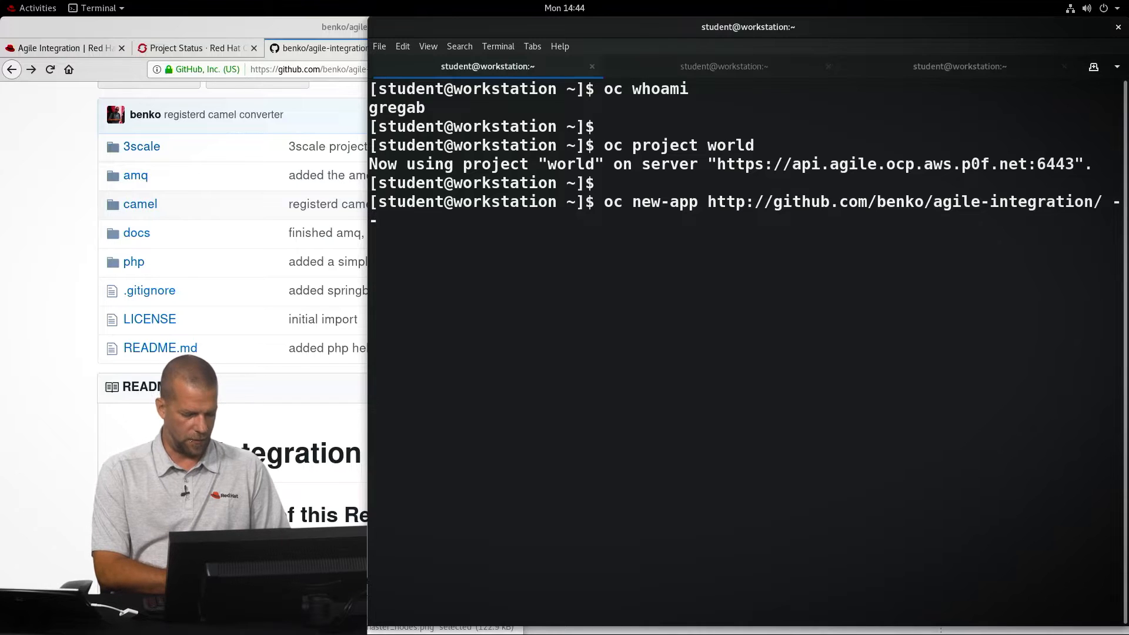
text(-co)
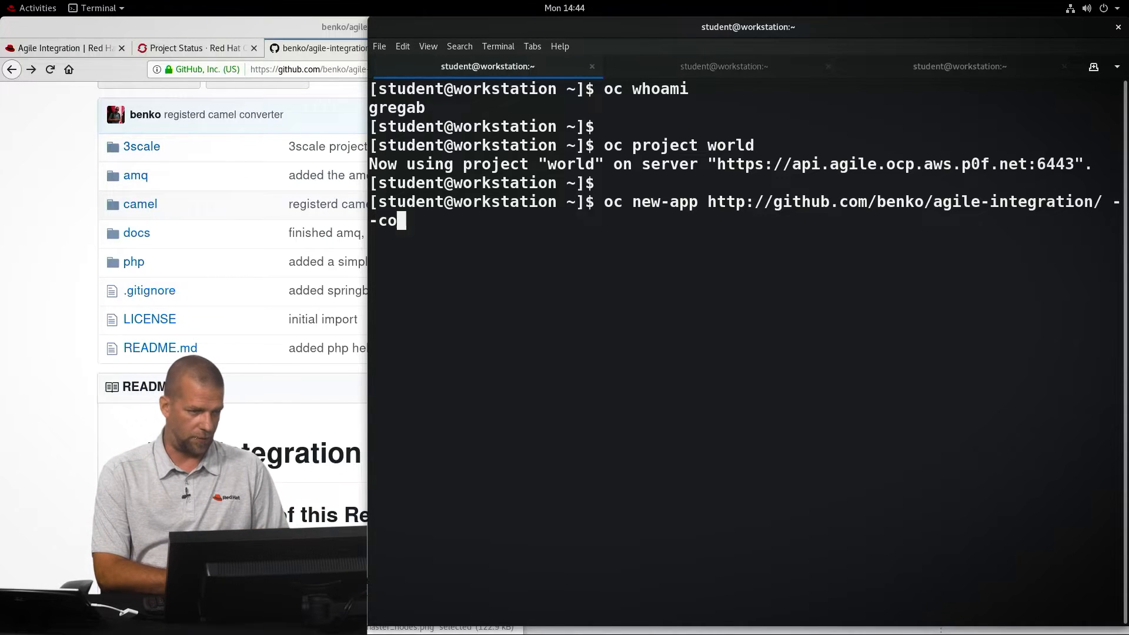
text(ntex-)
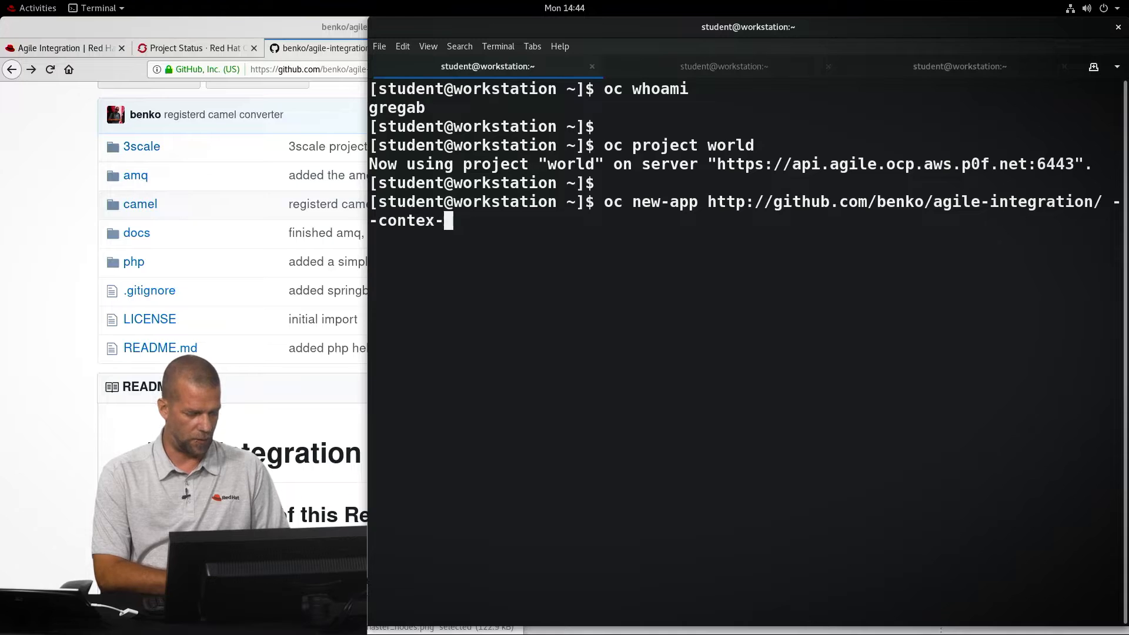
text(t-dir=)
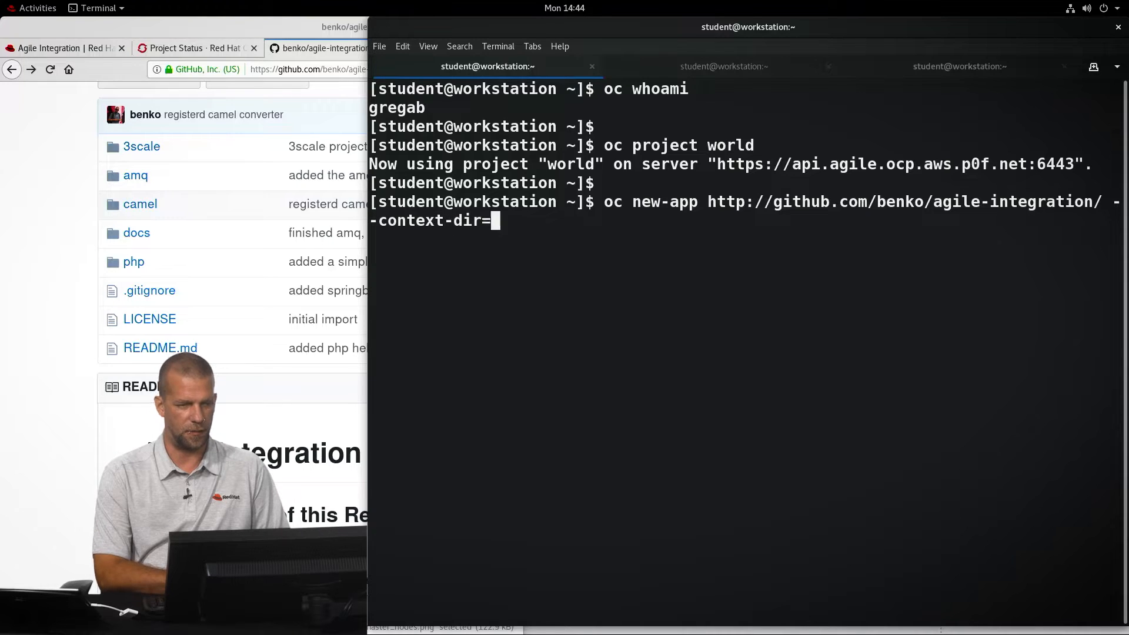
text(php --name)
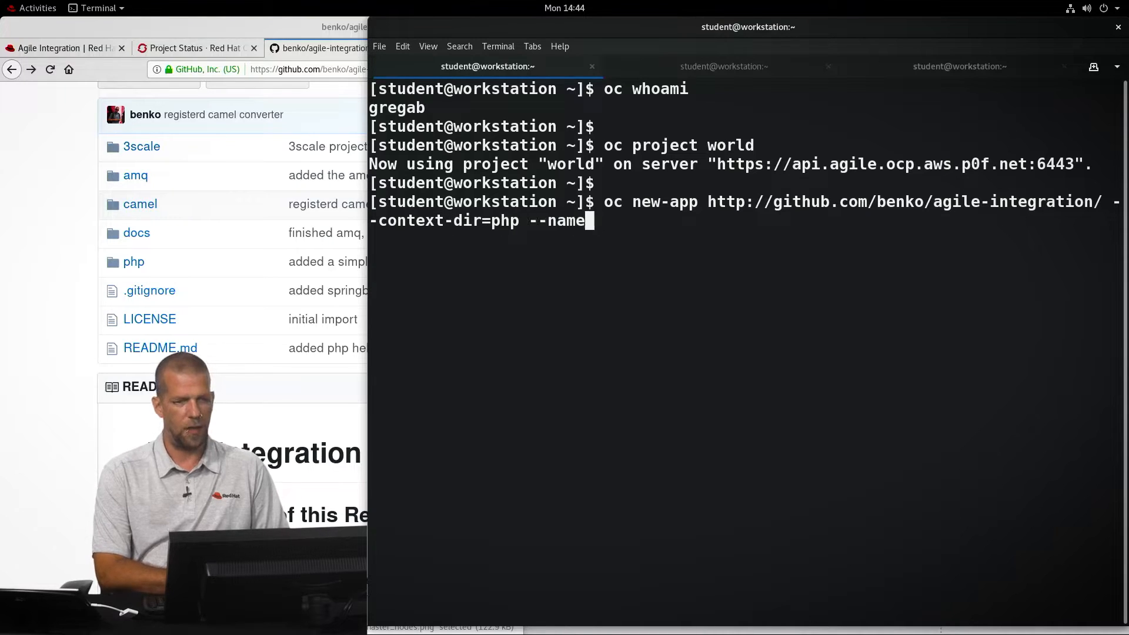
text(=hello)
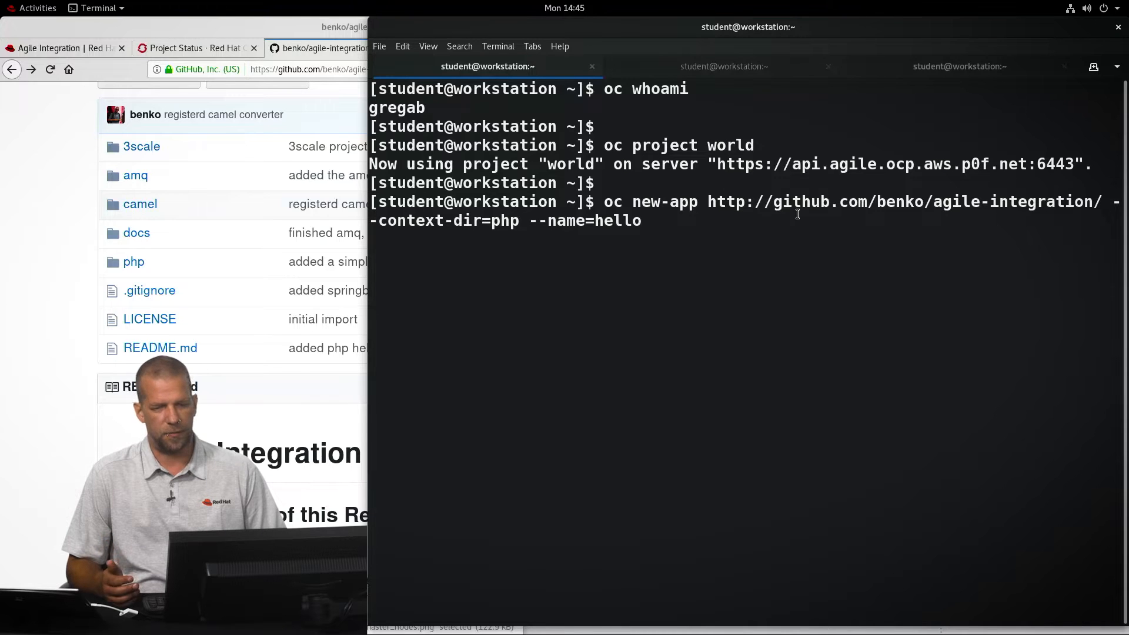
key(Return)
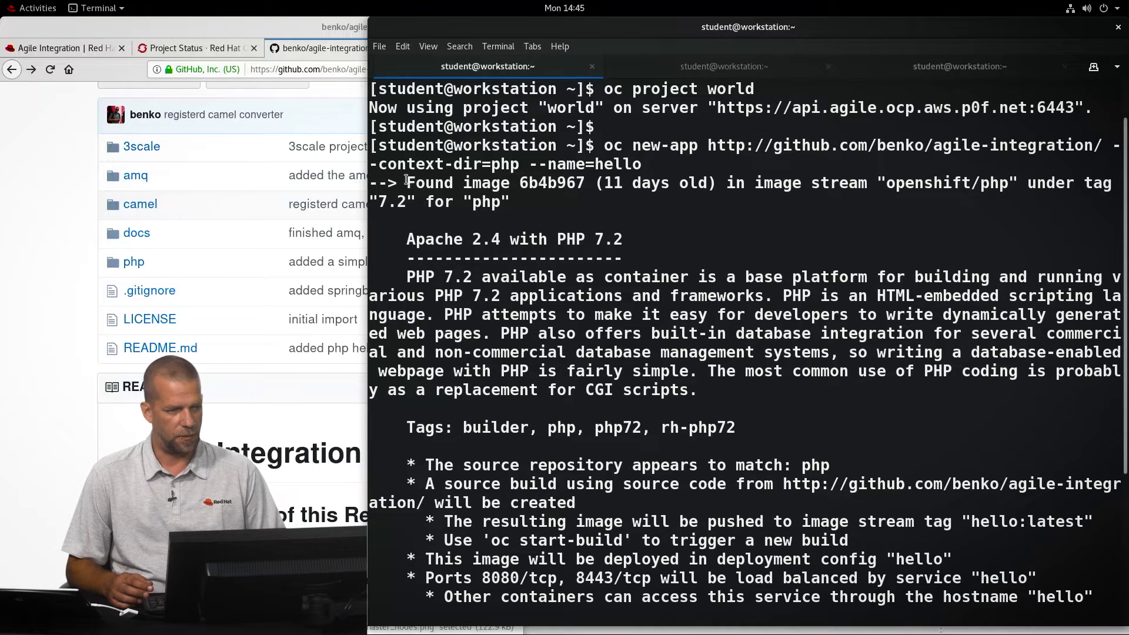
Highlight the detected php image and the list of created resources in the output
double_click(487, 203)
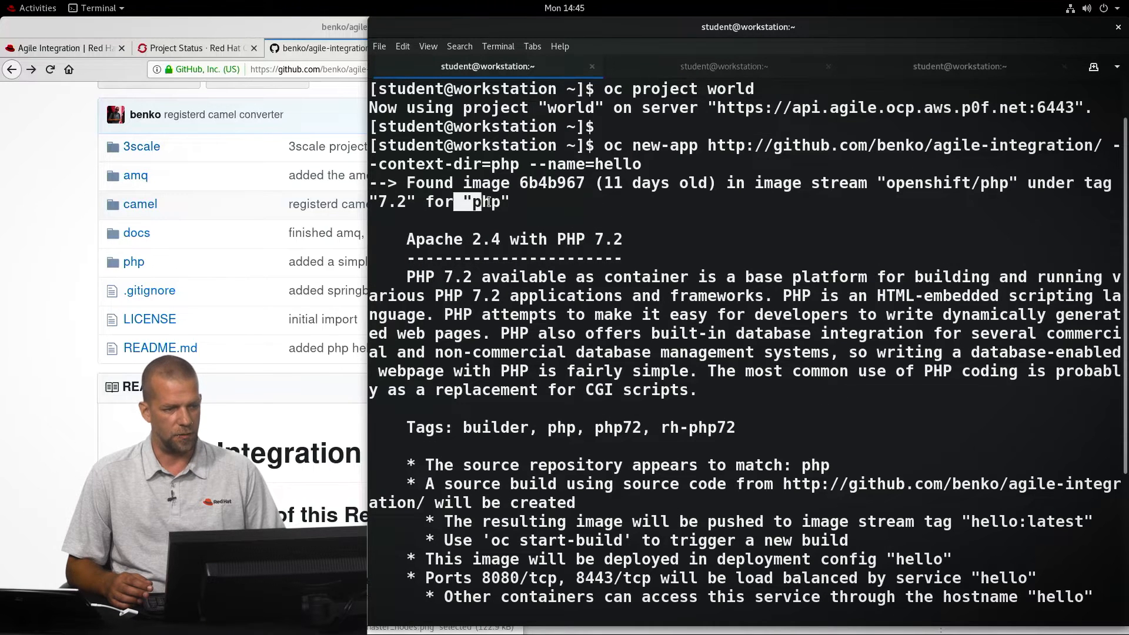
double_click(945, 183)
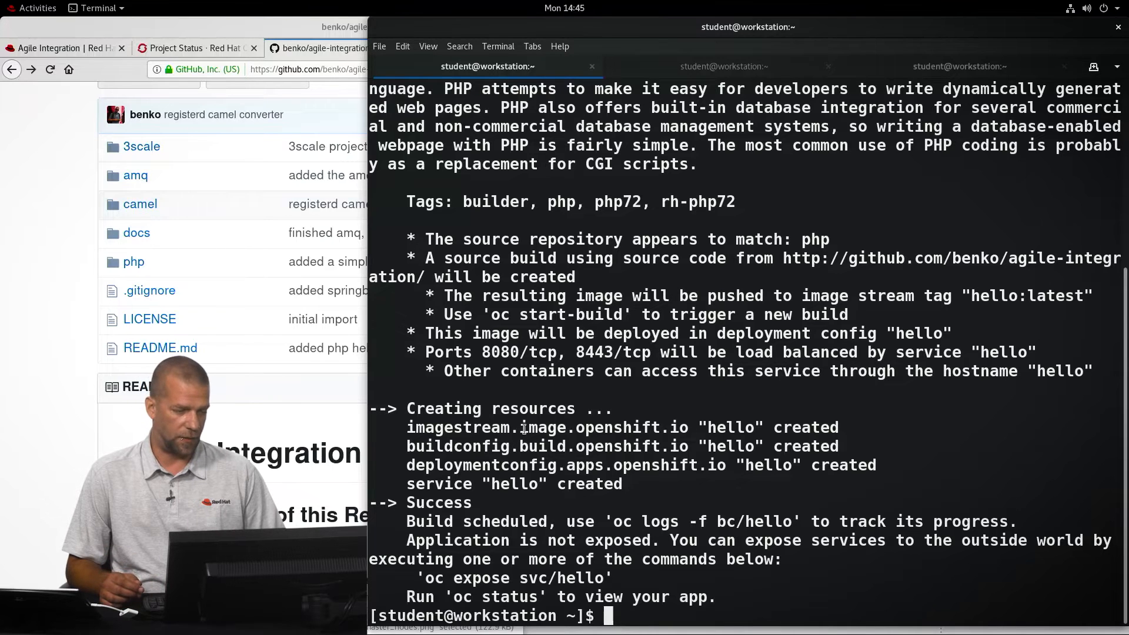
drag(406, 426, 622, 483)
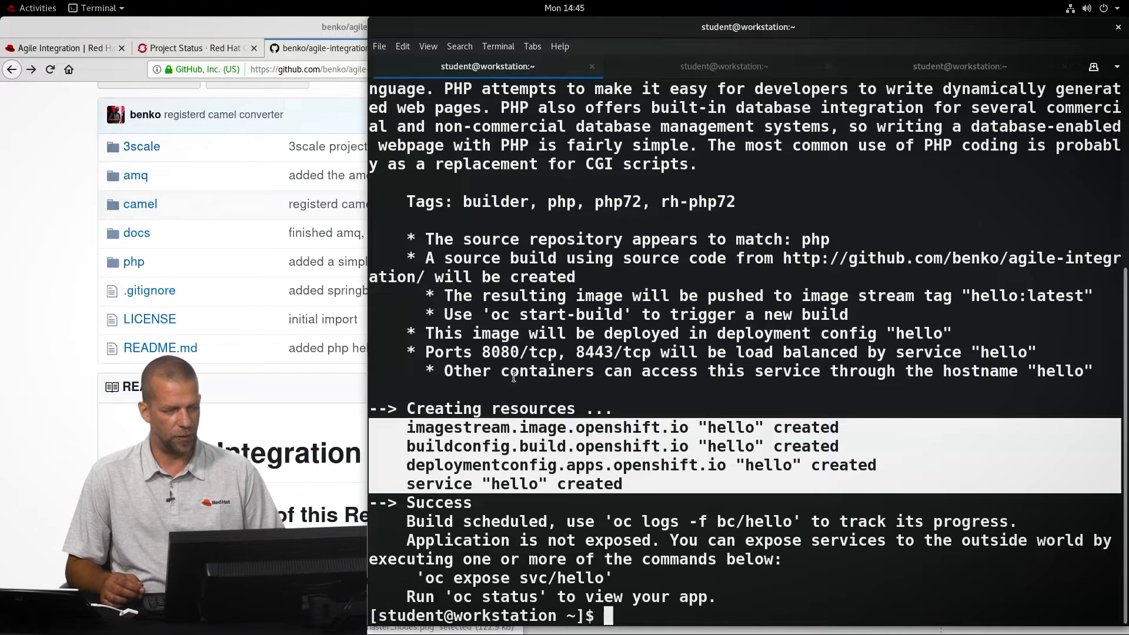
Return to the browser and view the world project's status with the hello deployment config
click(175, 47)
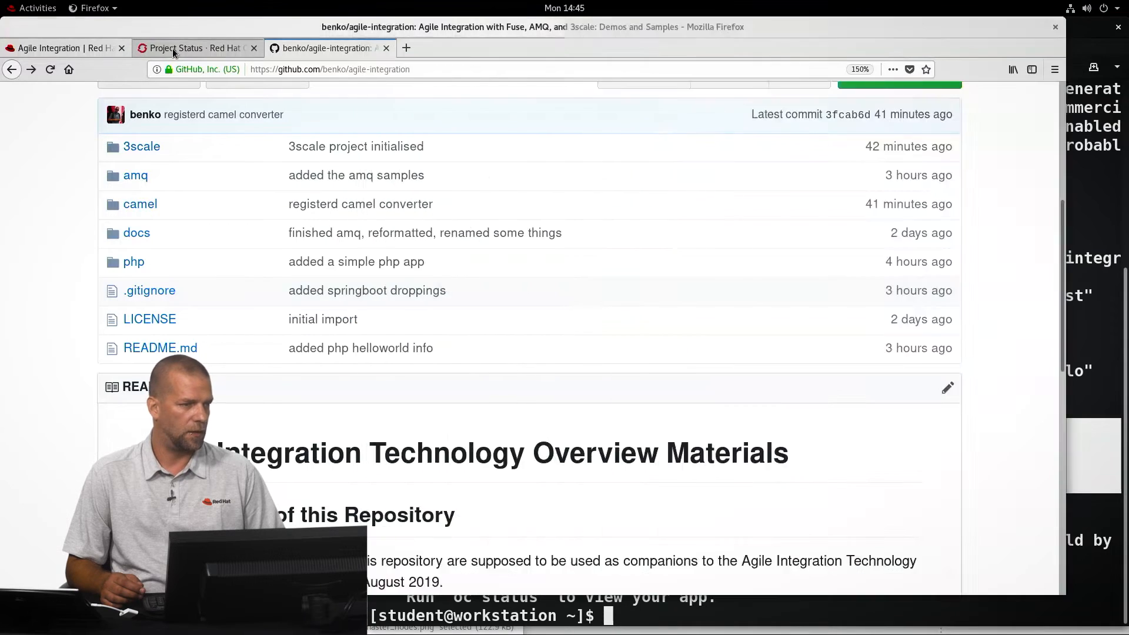
click(176, 47)
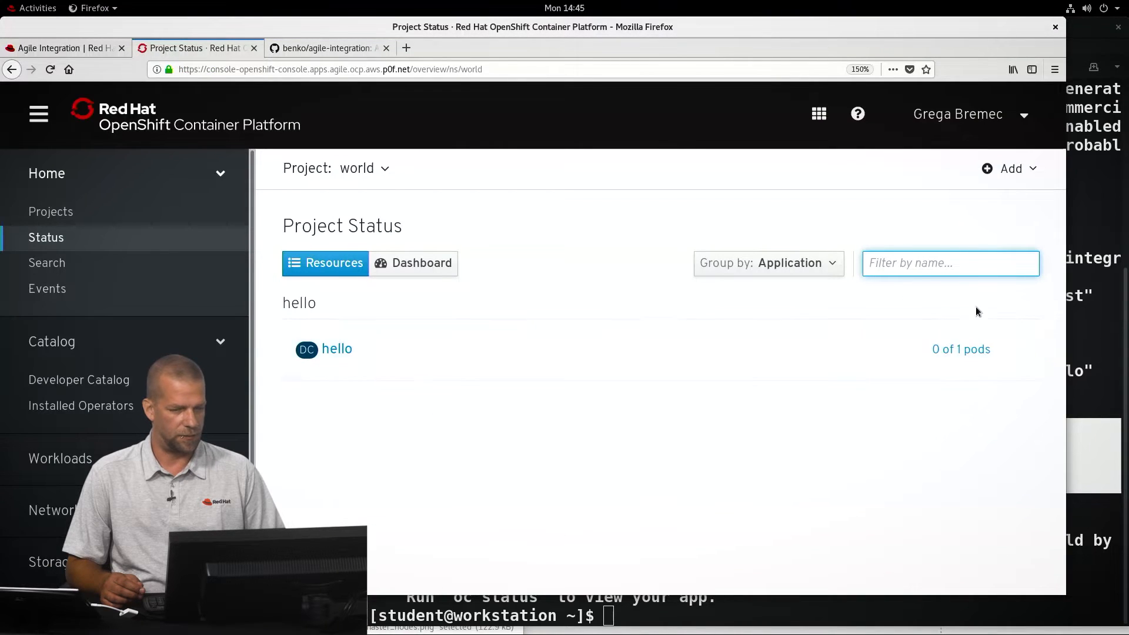
click(336, 348)
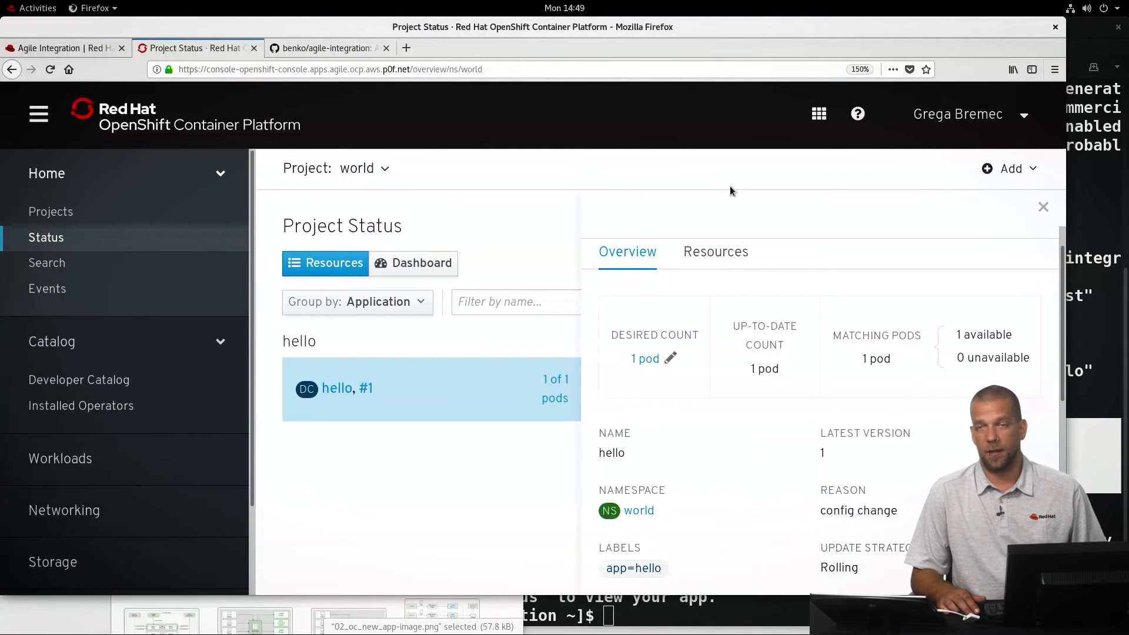
mouse_move(734, 227)
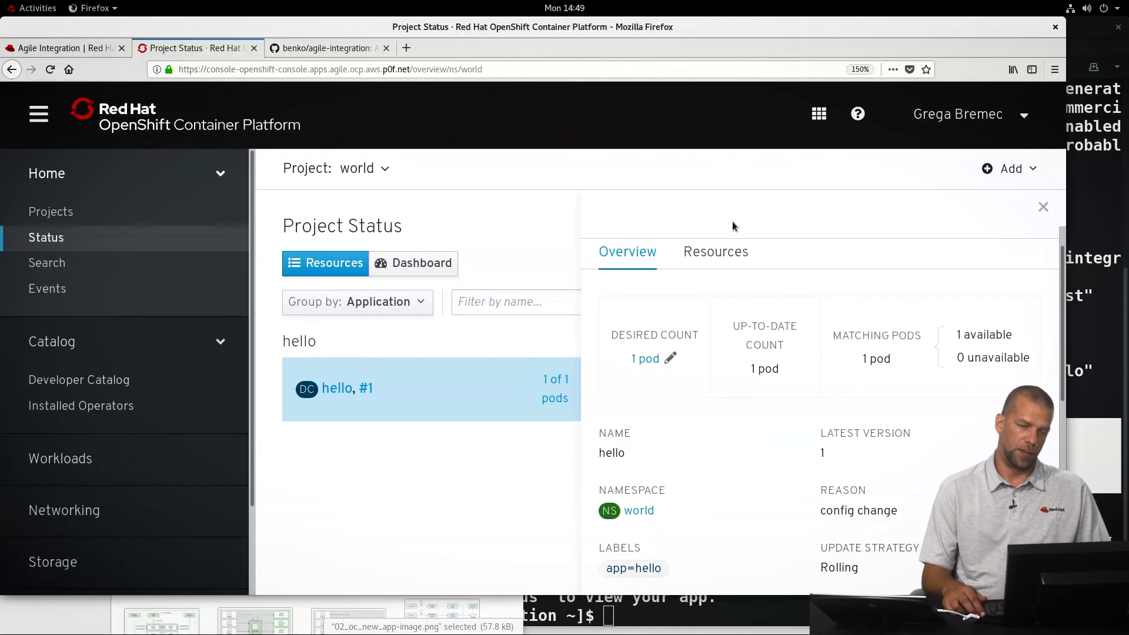
mouse_move(983, 294)
text(oc)
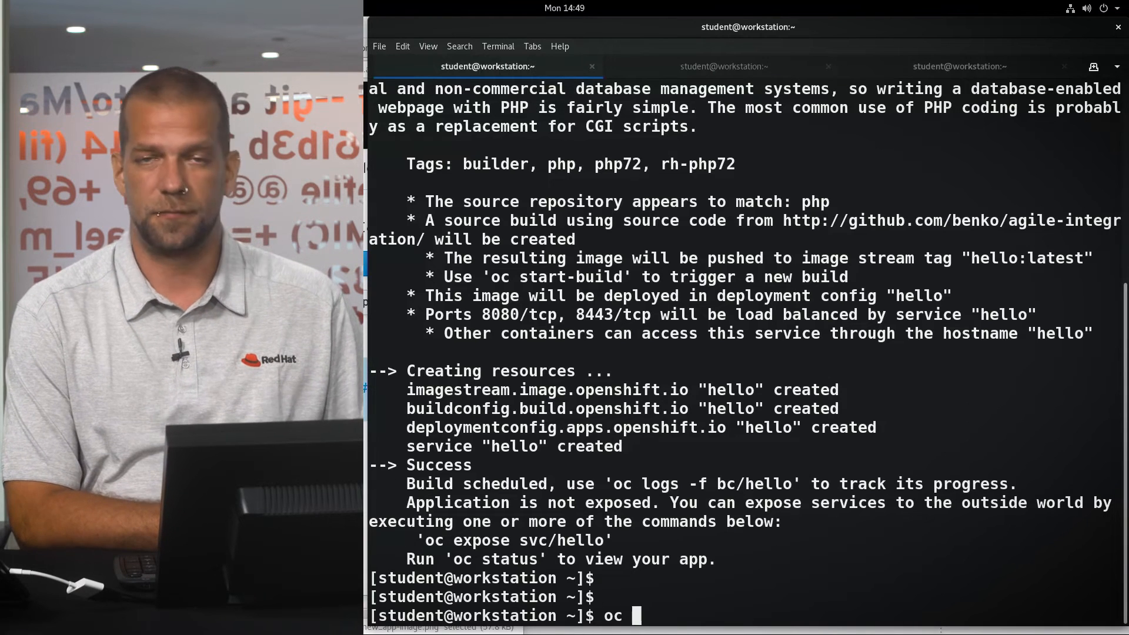
List the project's pods with oc get pods, showing hello-1-bqd8h Running
text(get pods)
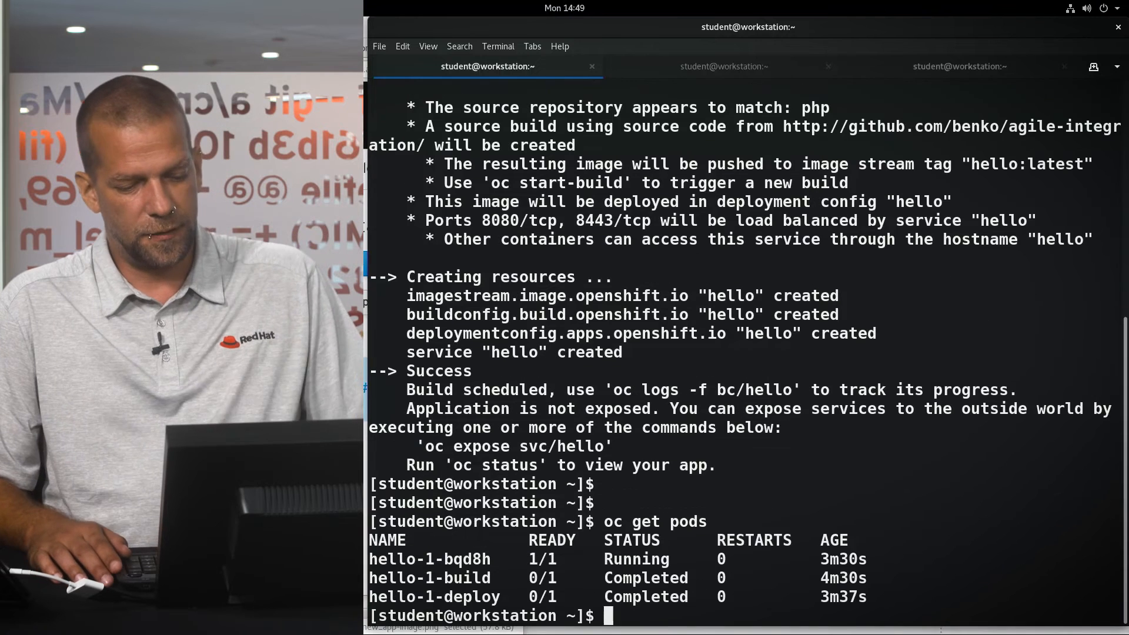
key(Return)
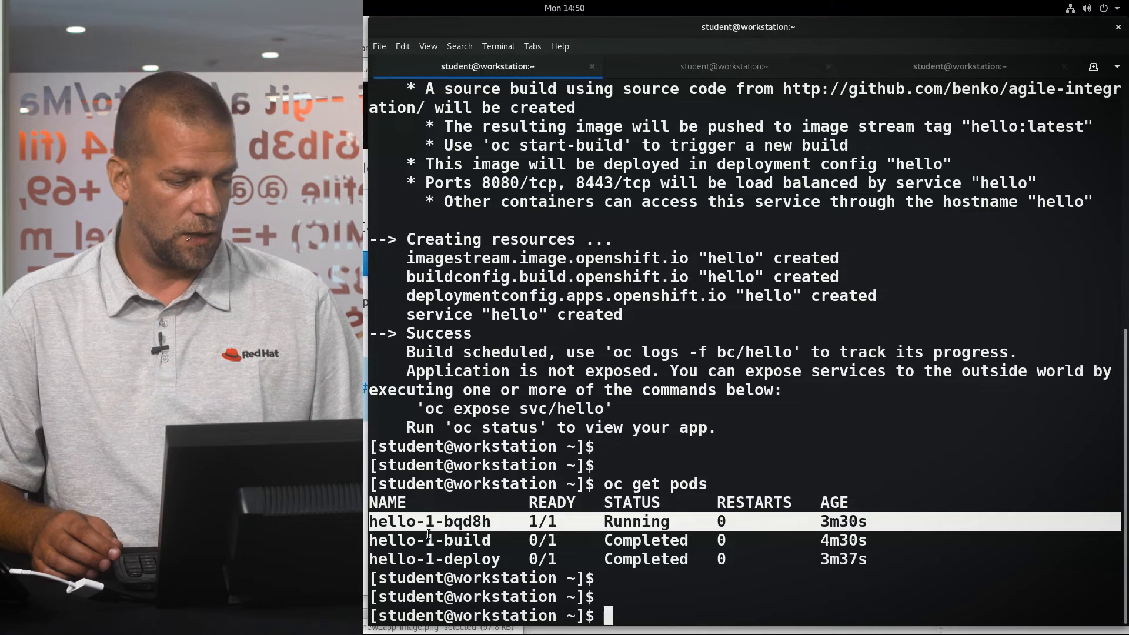
mouse_move(484, 509)
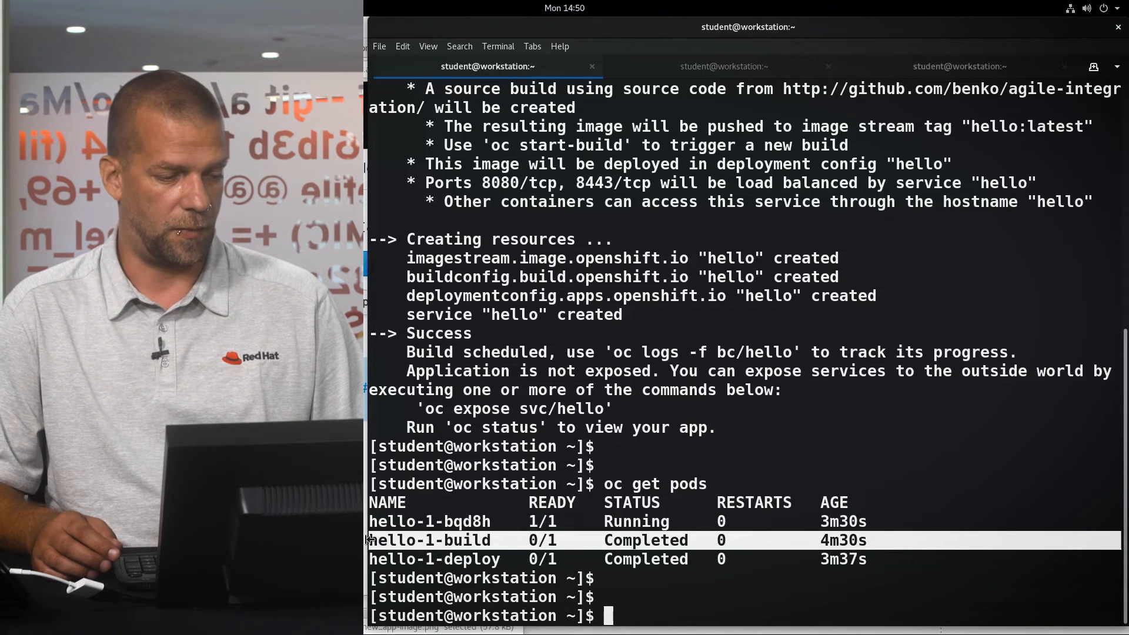
double_click(428, 540)
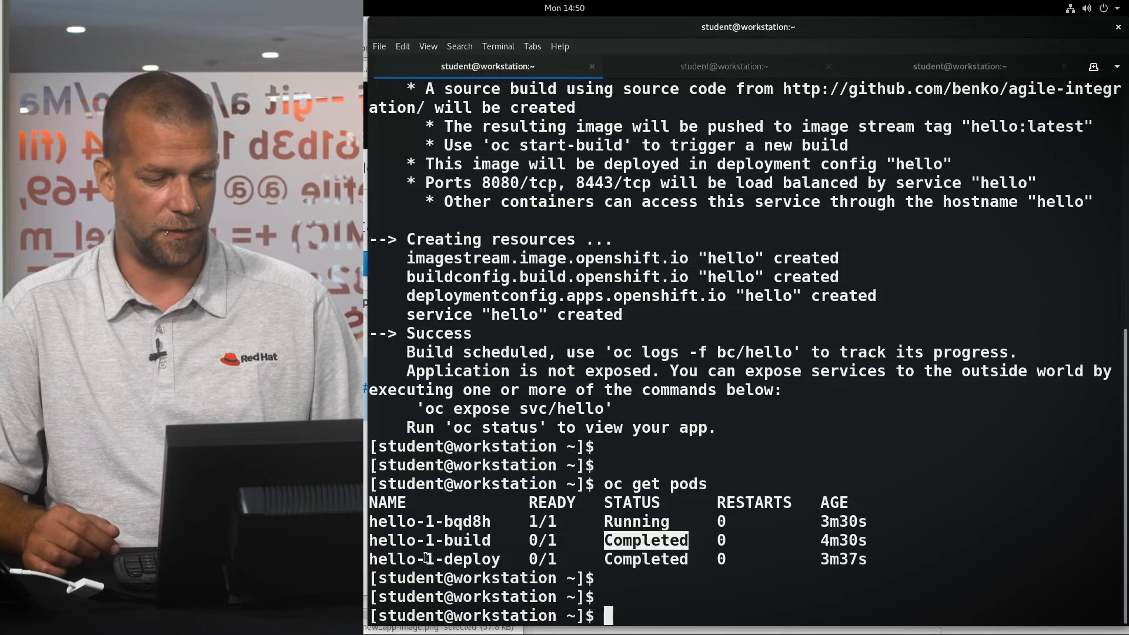
double_click(428, 539)
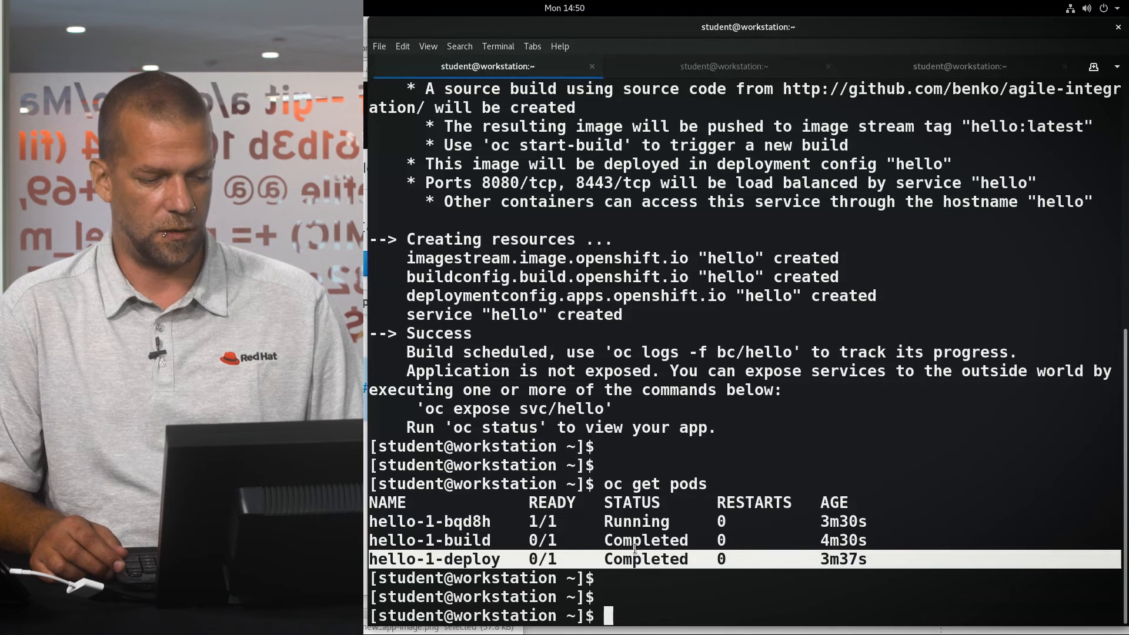
double_click(644, 560)
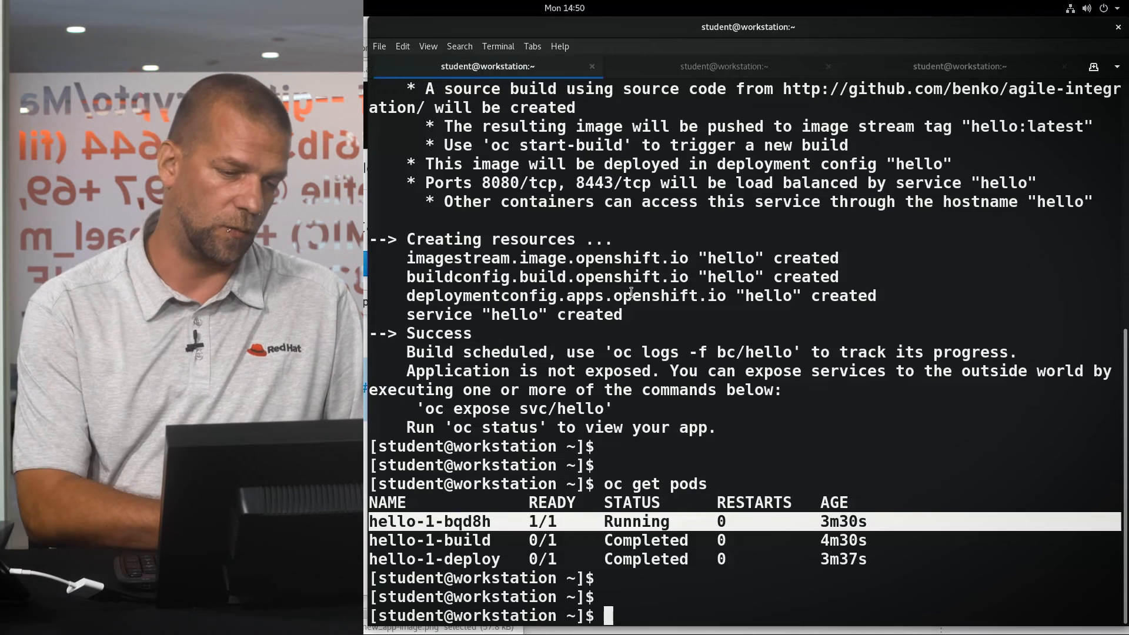
text(oc get svc)
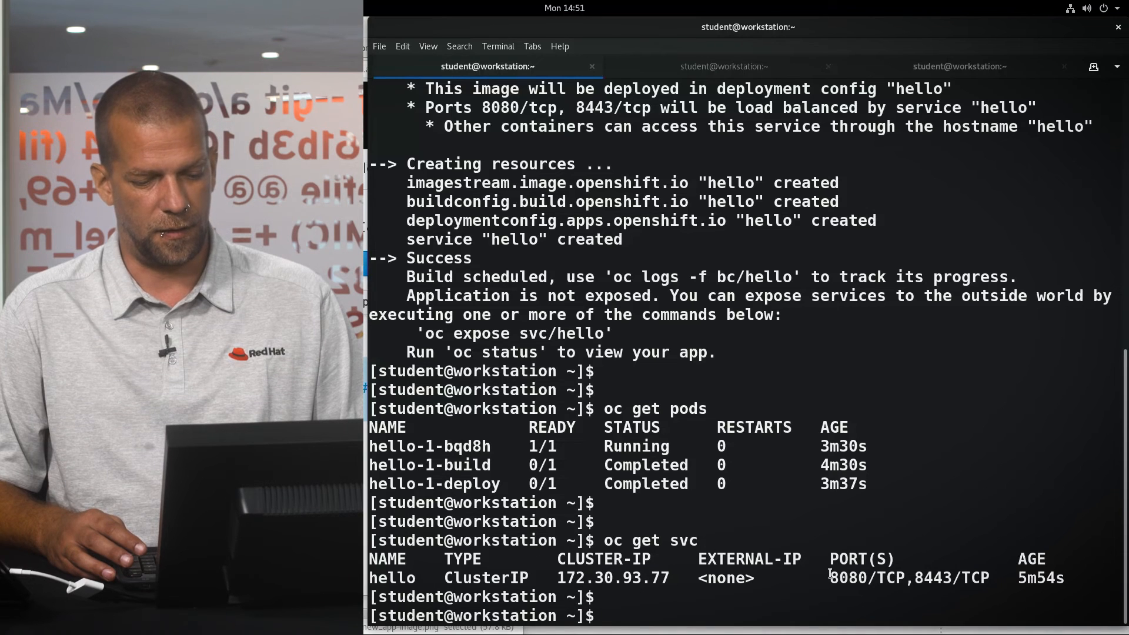
Highlight the hello ClusterIP service ports 8080/TCP and 8443/TCP in the service listing
drag(828, 577, 988, 577)
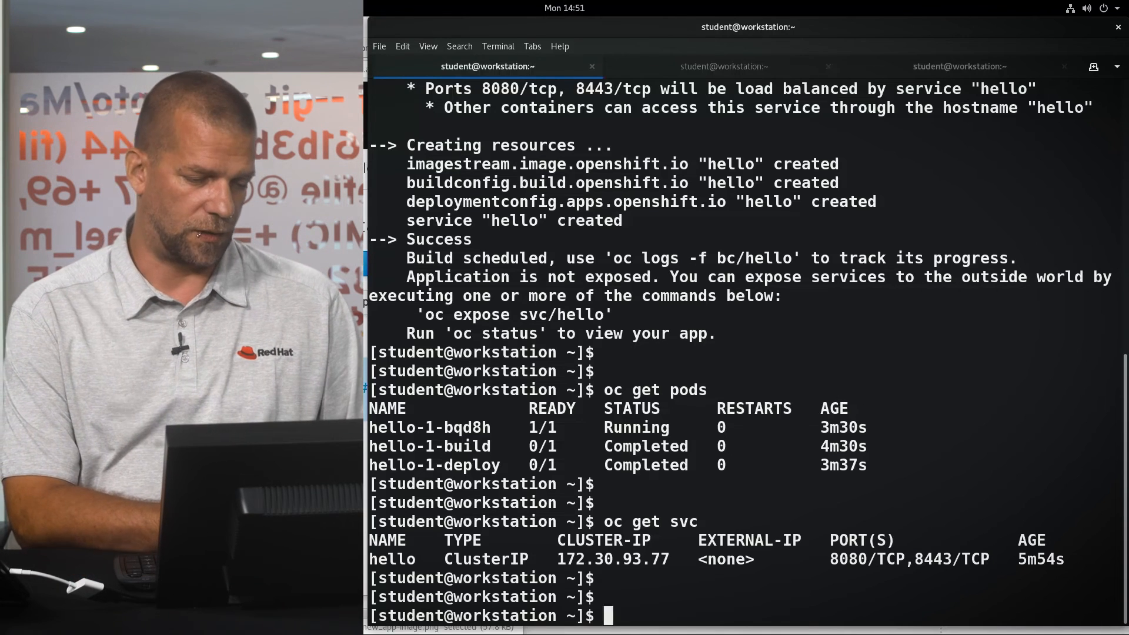
Expose svc/hello to create the hello route, then begin an oc describe command
text(oc expo)
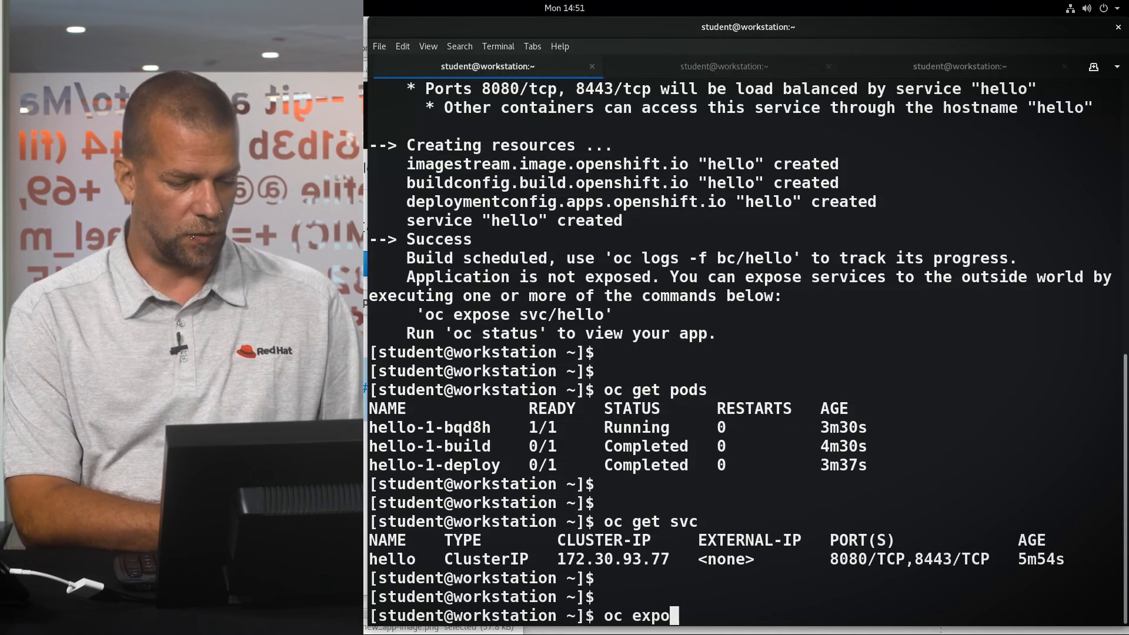
text(se)
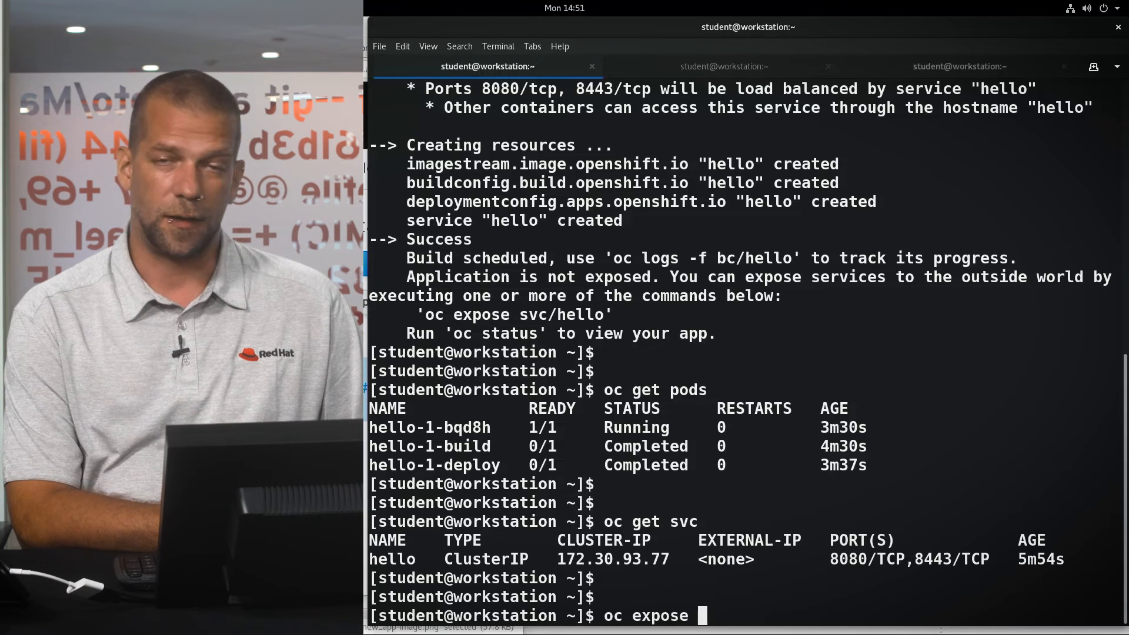
text(svc)
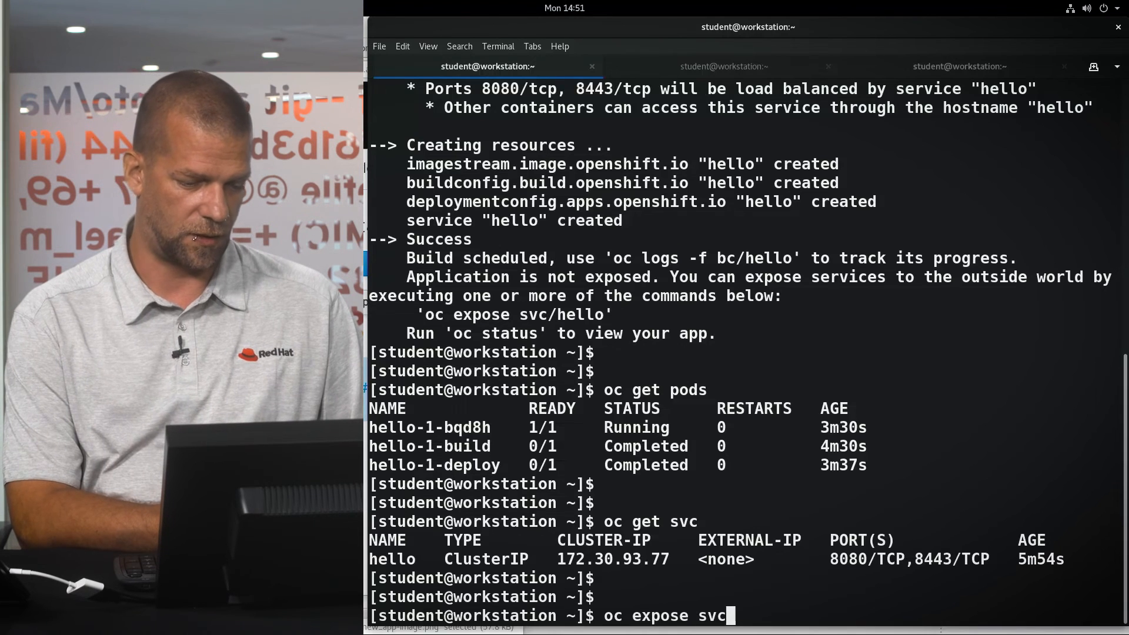
text(/hello)
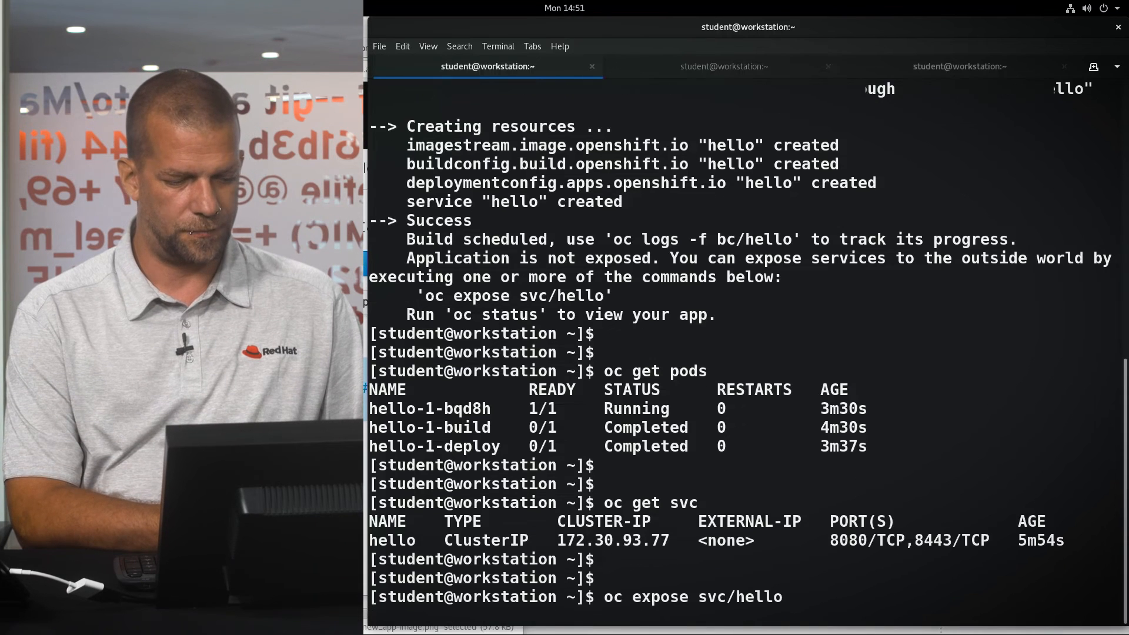
key(Return)
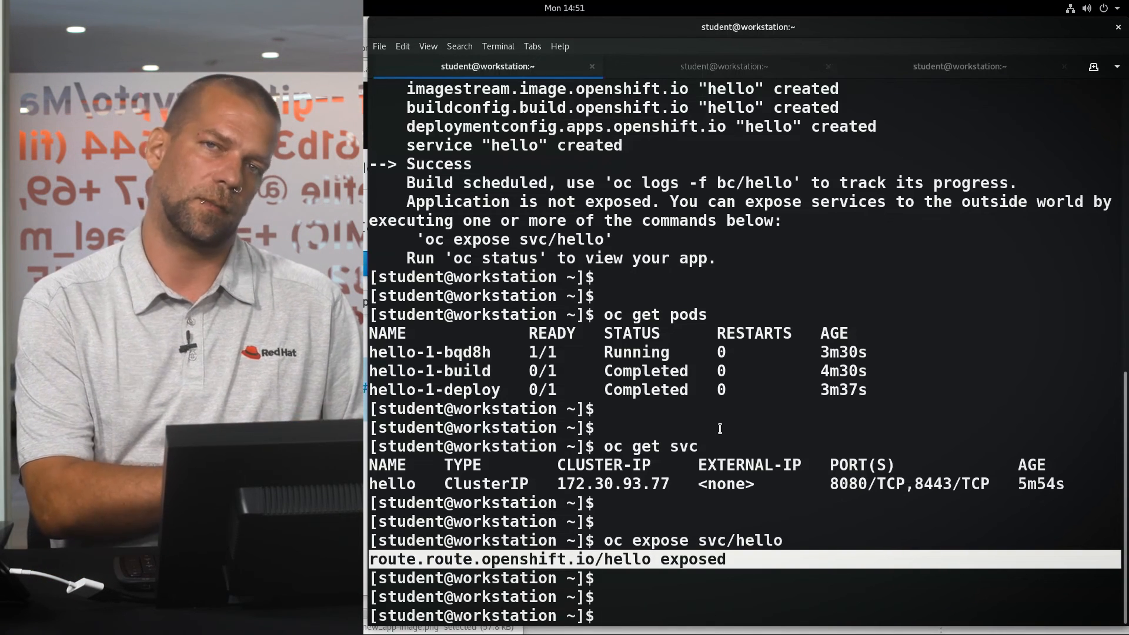
text(oc describe)
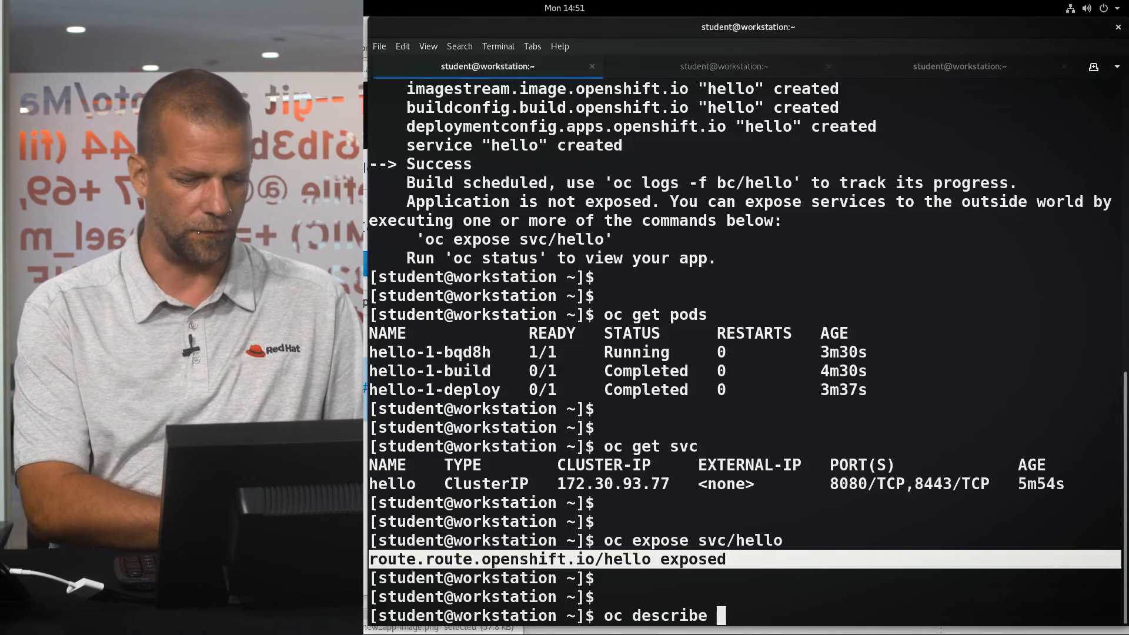
Describe route hello and curl hello-world.apps.agile.ocp.aws.p0f.net to fetch the Hello, world page
text(route hello)
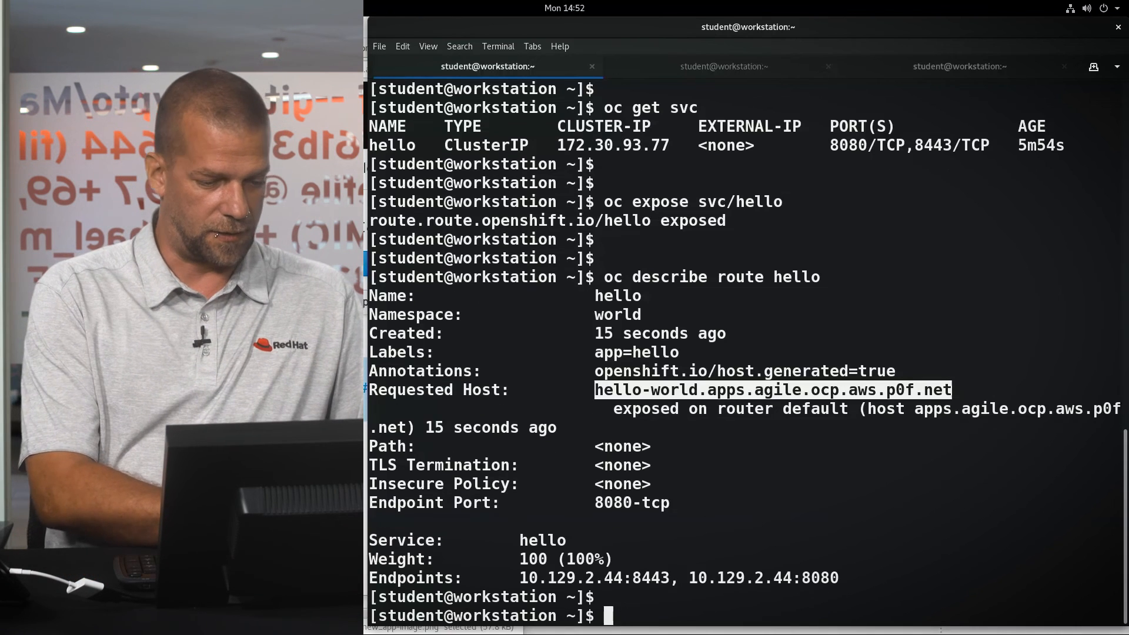
text(curl hello-world.apps.agile.ocp.aws.p0f.net)
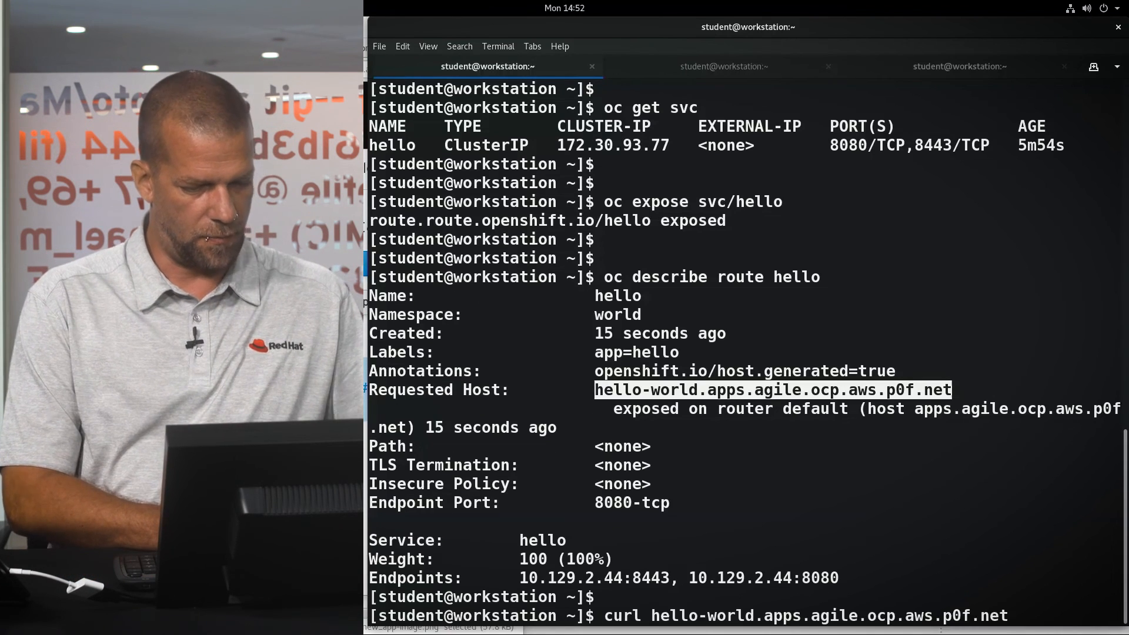
key(Return)
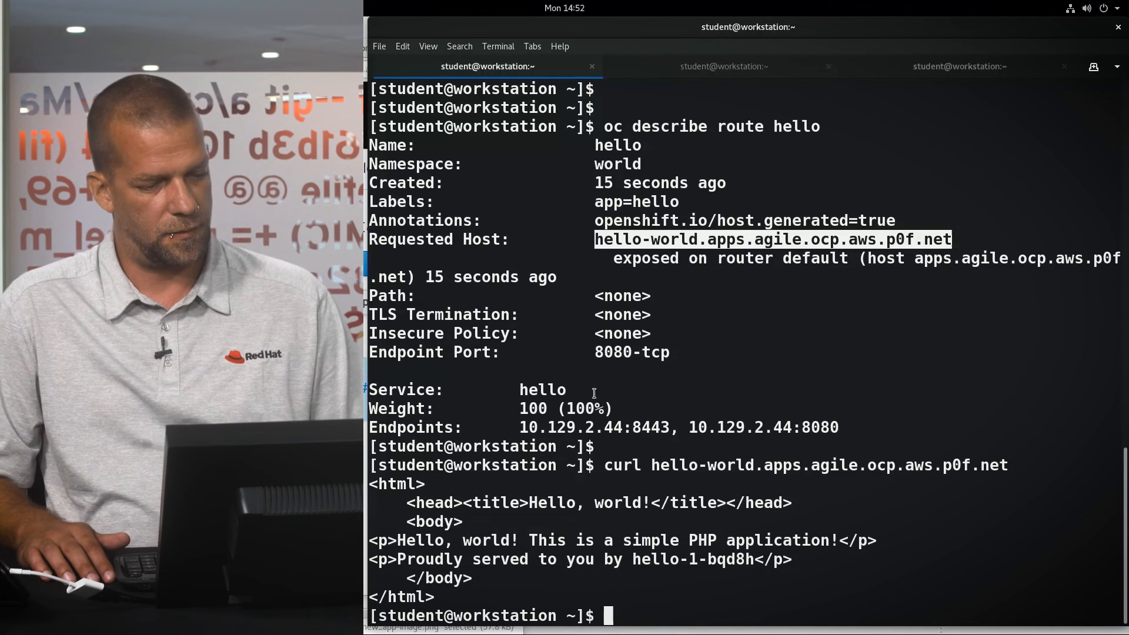